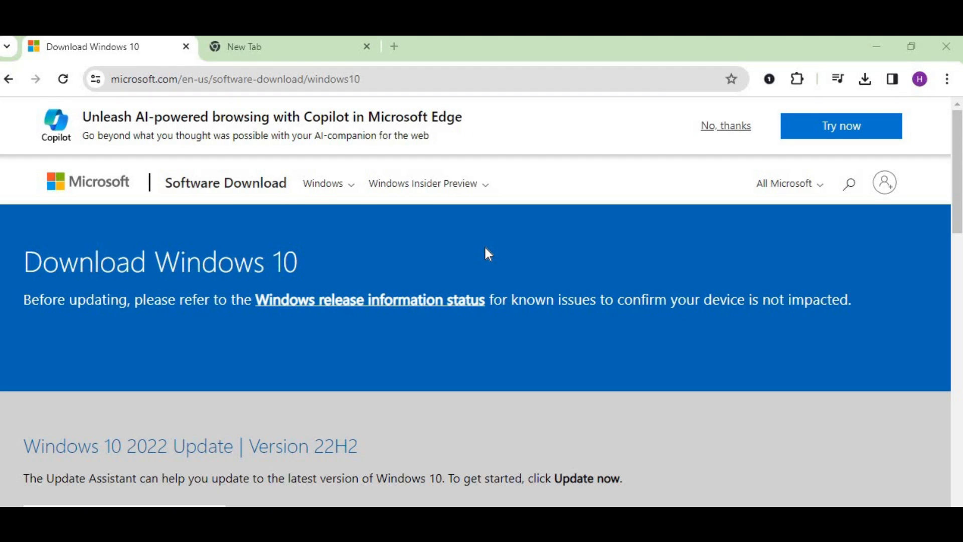
pyautogui.moveTo(8, 292)
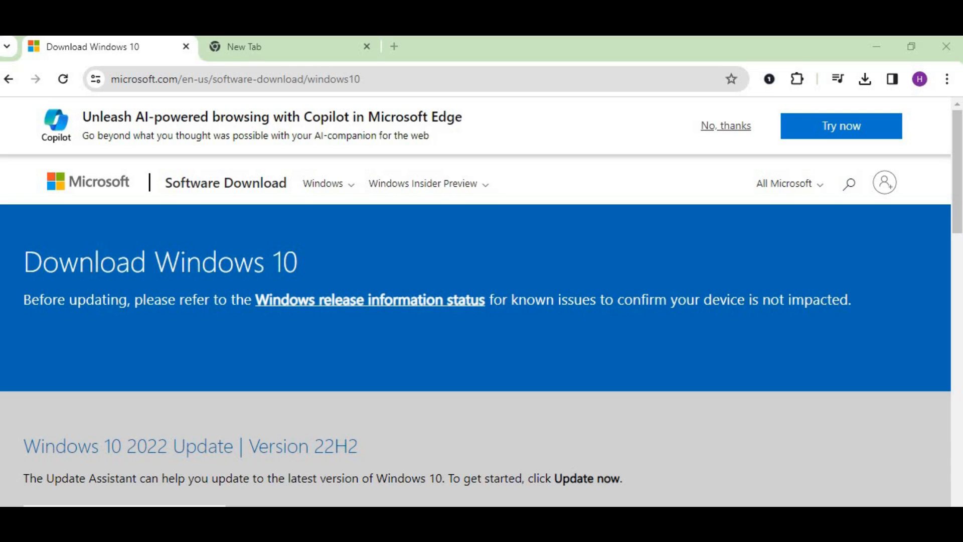
pyautogui.moveTo(169, 229)
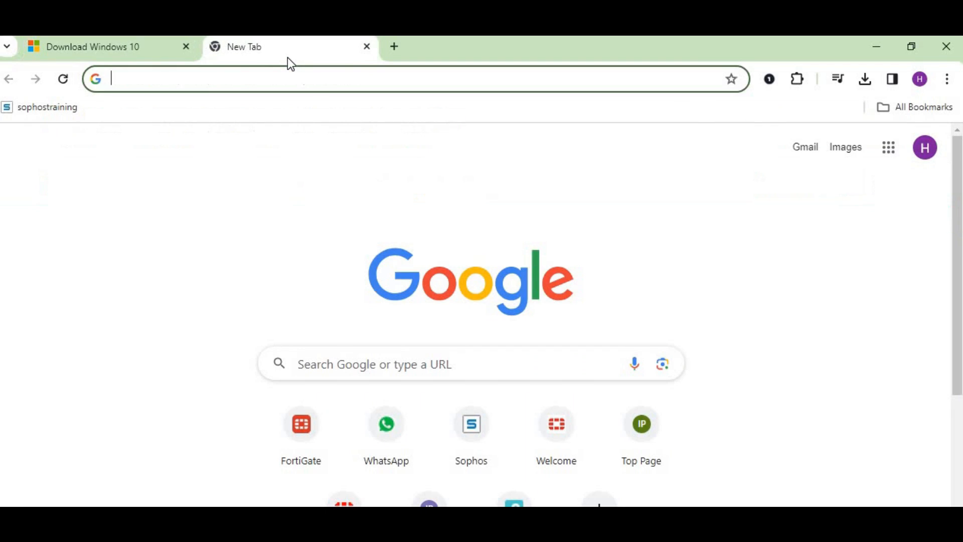
# - Navigate the new tab to rufus.ie to load the Rufus website
pyautogui.click(414, 79)
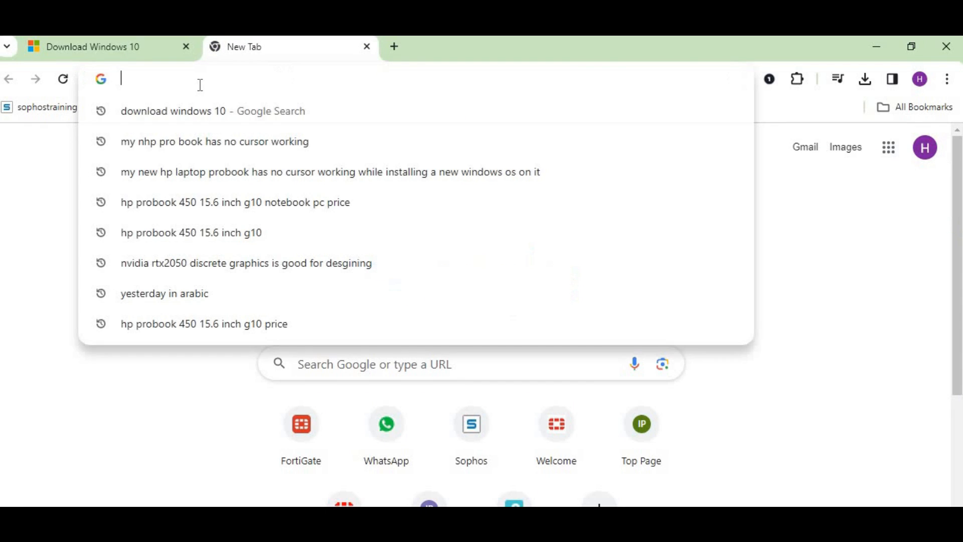
pyautogui.write('rufus.ie')
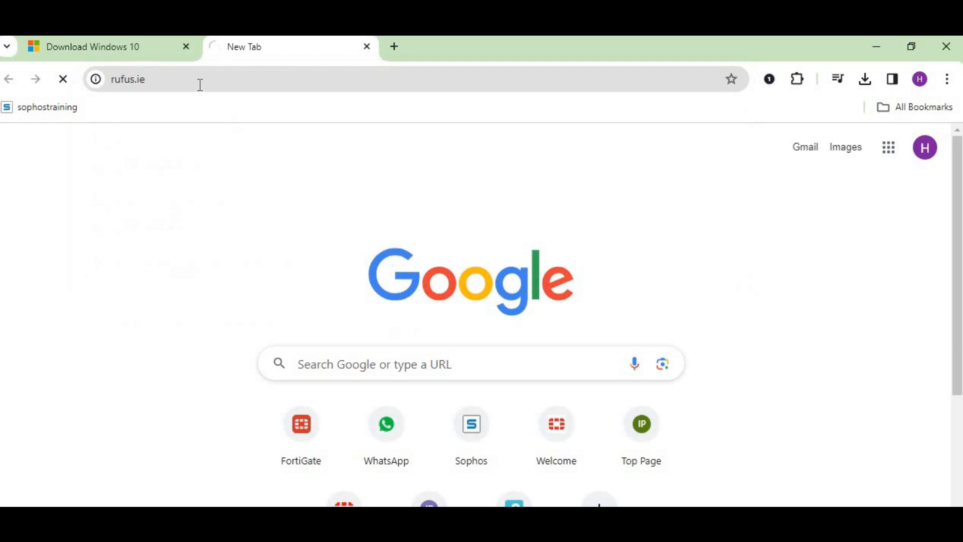
pyautogui.press('Return')
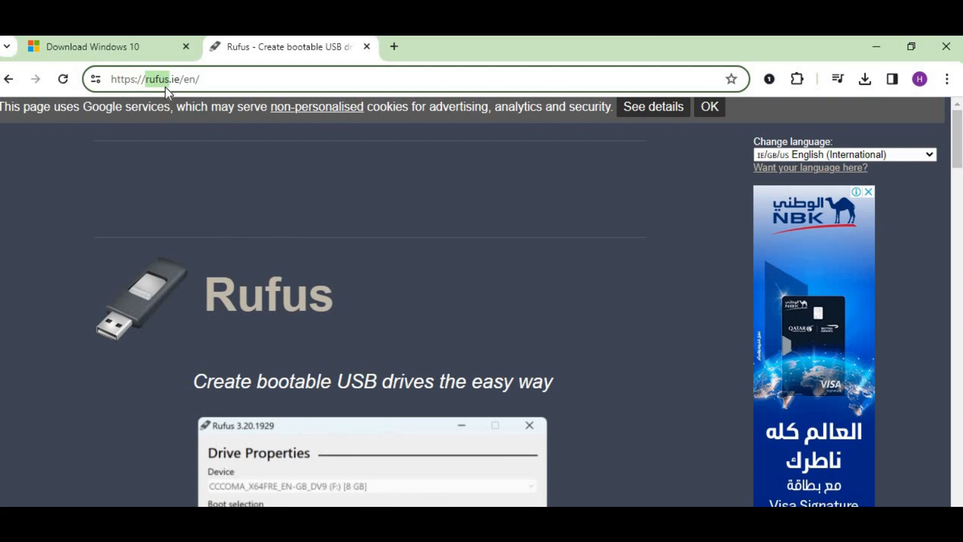
pyautogui.moveTo(226, 88)
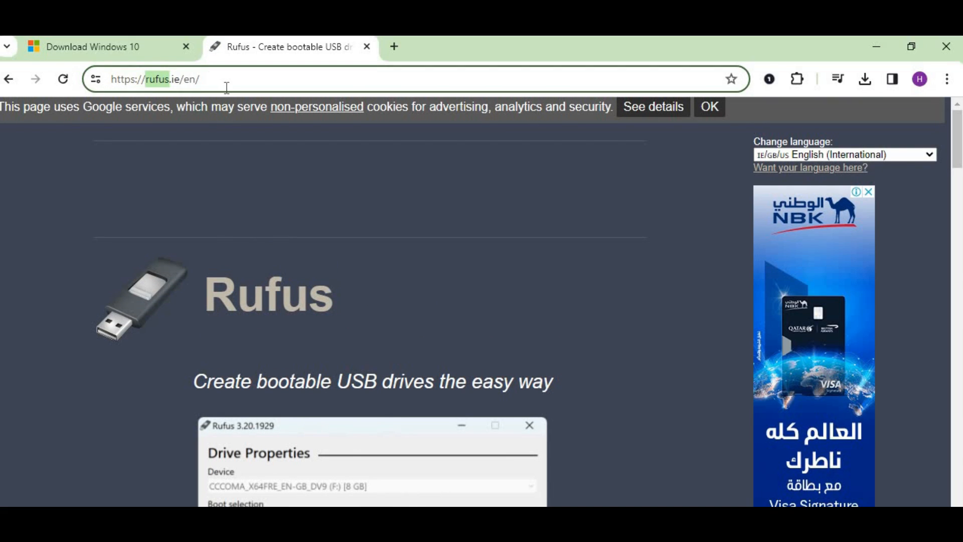
# - Download rufus-4.3p.exe from the Download table and confirm the ~1.4 MB file finished
pyautogui.scroll(-3)
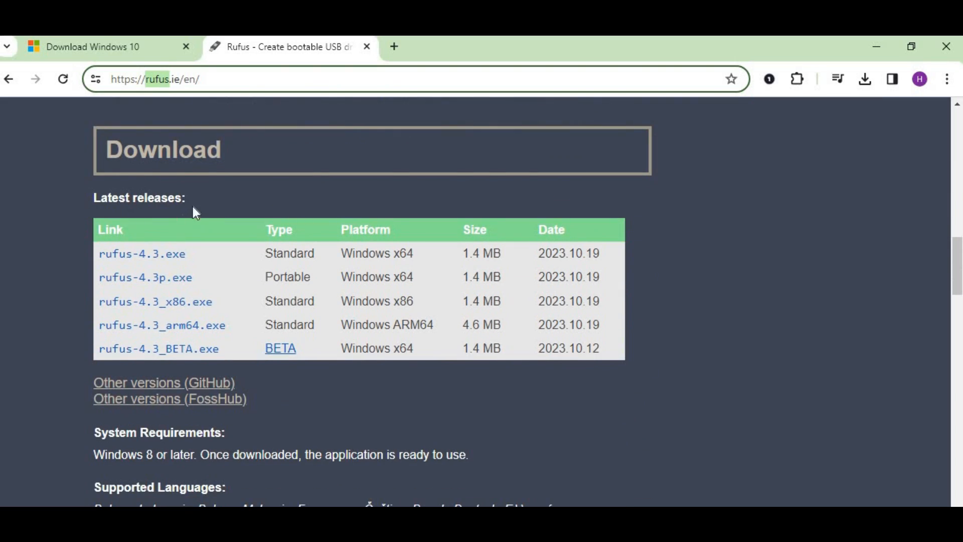
pyautogui.moveTo(156, 230)
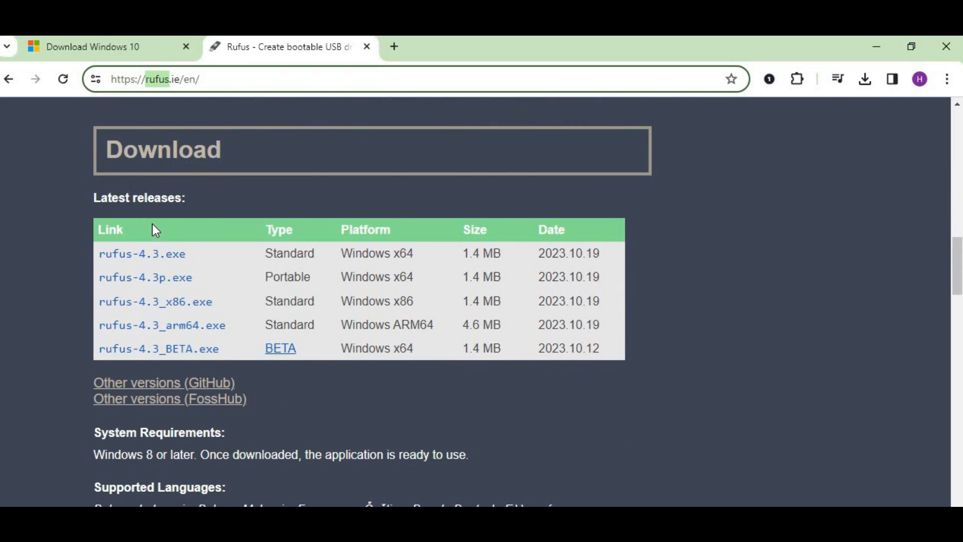
pyautogui.moveTo(73, 344)
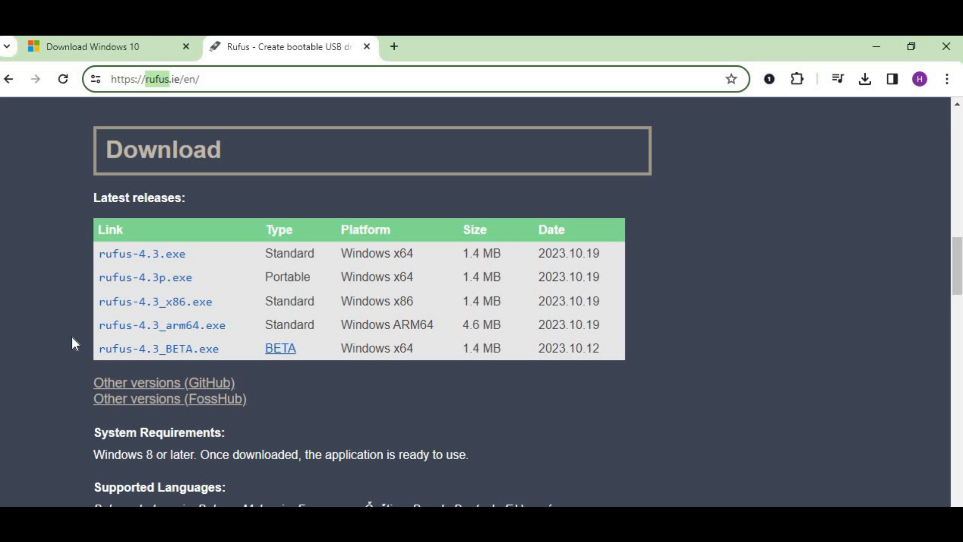
pyautogui.moveTo(164, 298)
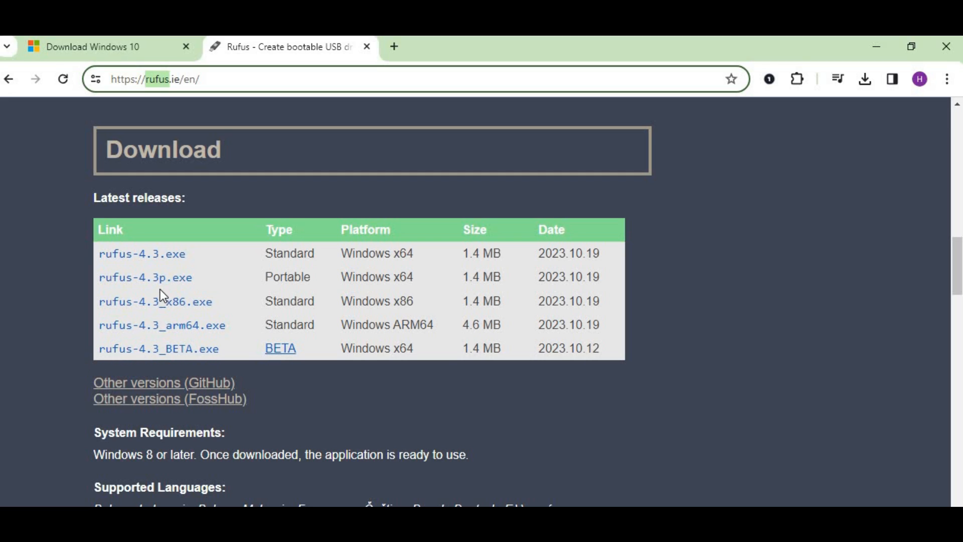
pyautogui.moveTo(318, 289)
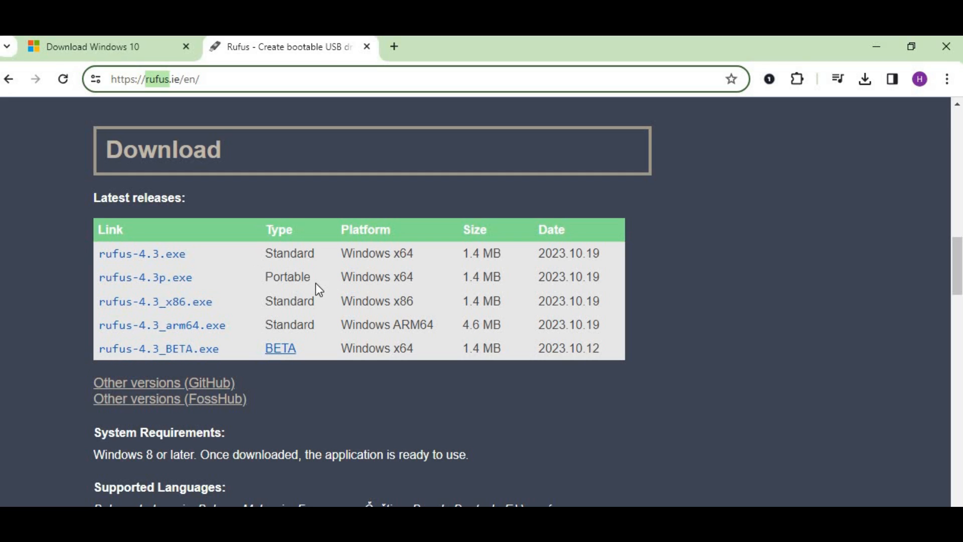
pyautogui.moveTo(302, 283)
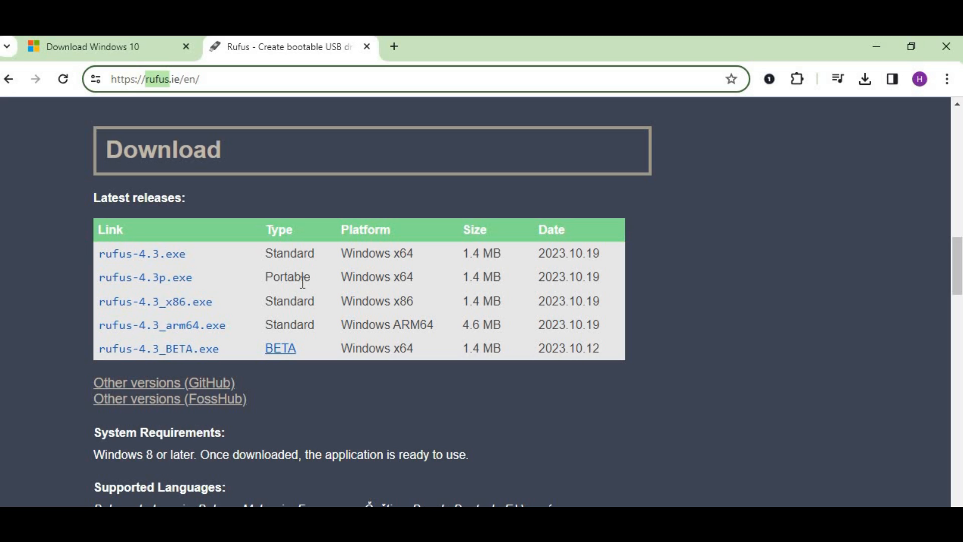
pyautogui.moveTo(319, 277)
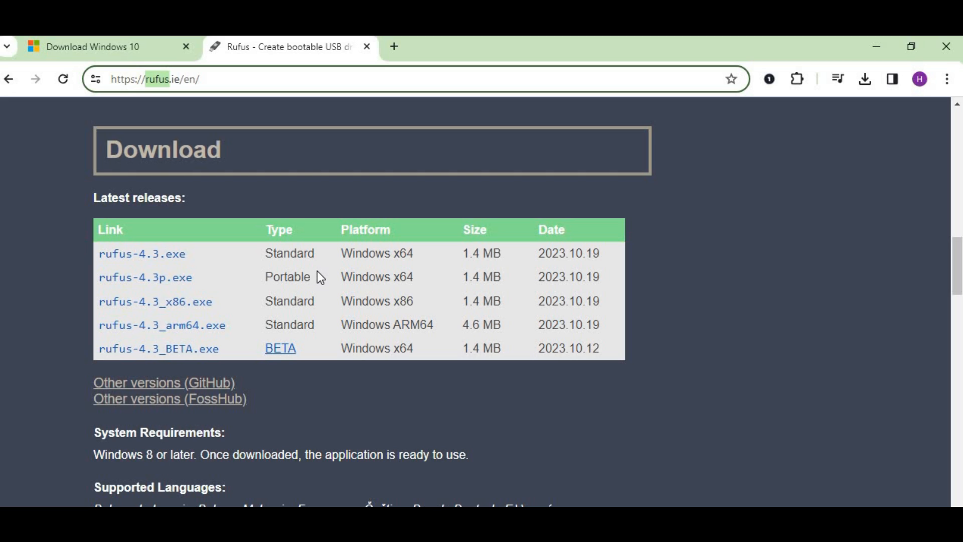
pyautogui.click(145, 277)
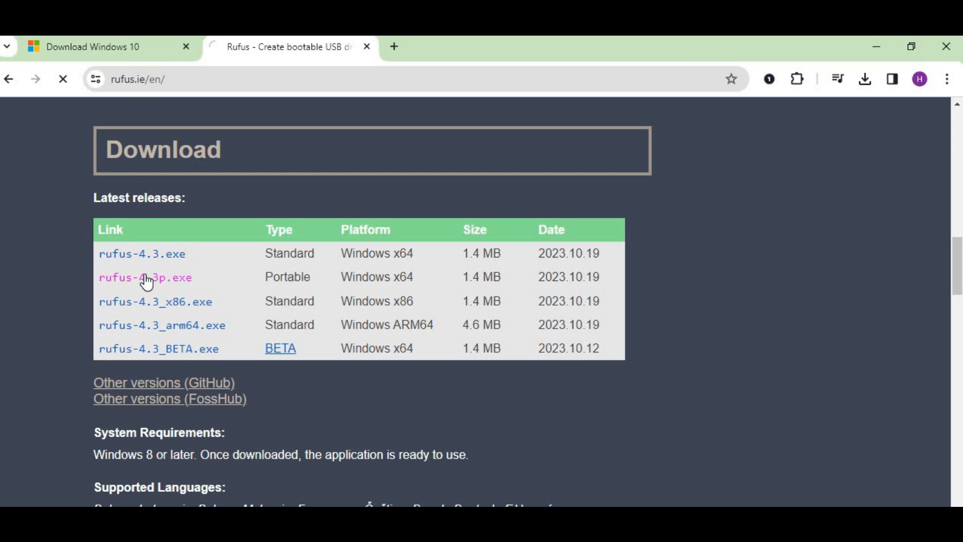
pyautogui.click(144, 277)
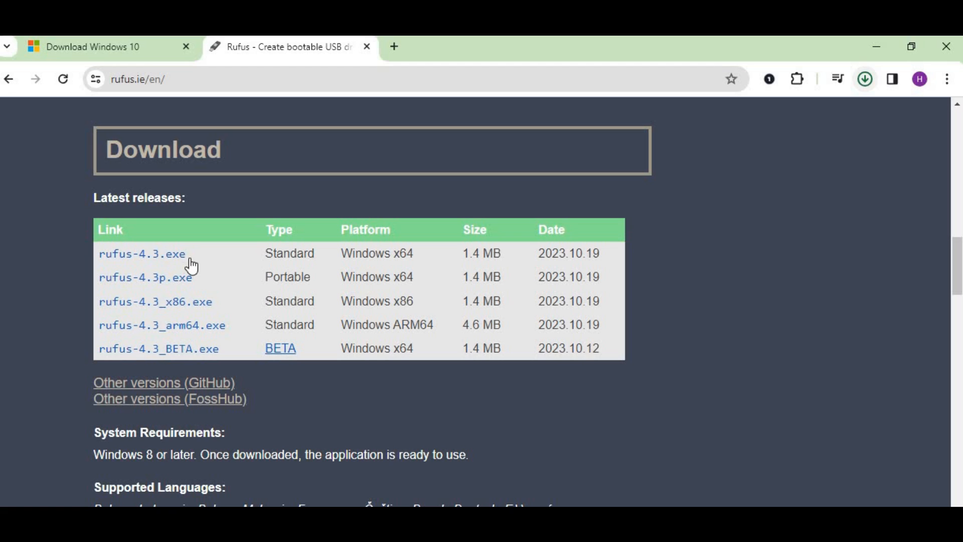
pyautogui.click(144, 277)
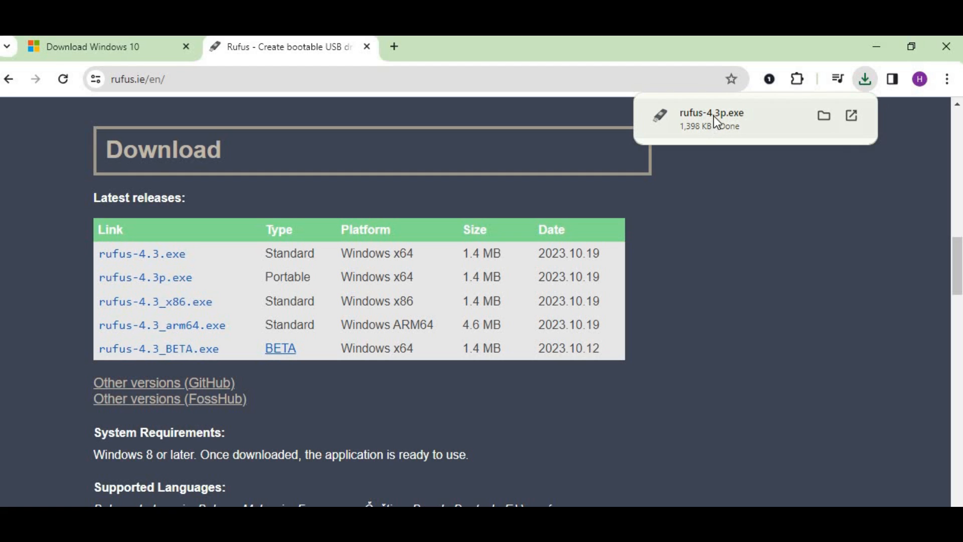
pyautogui.moveTo(399, 61)
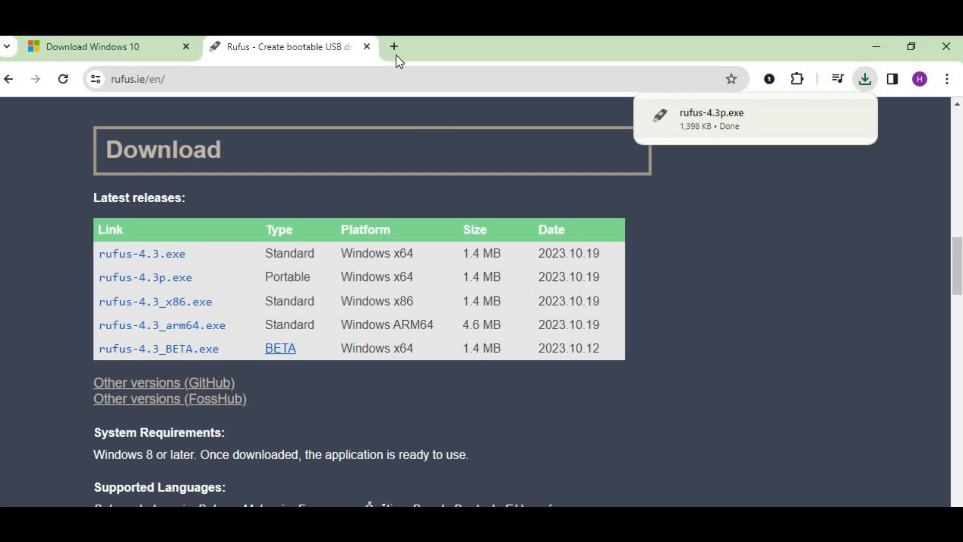
# - Search 'download windows 10' in a new tab and open Microsoft's Download Windows 10 page
pyautogui.click(394, 47)
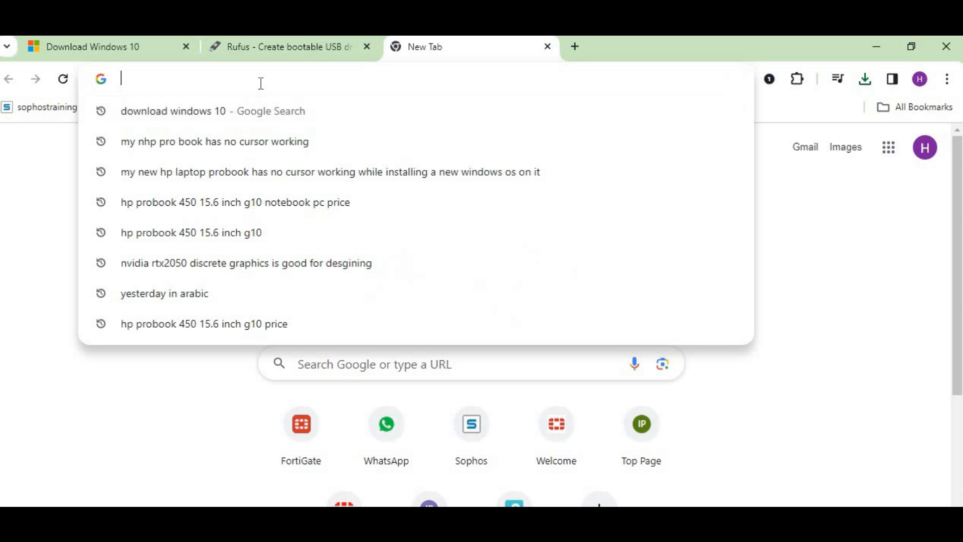
pyautogui.write('download windows 10')
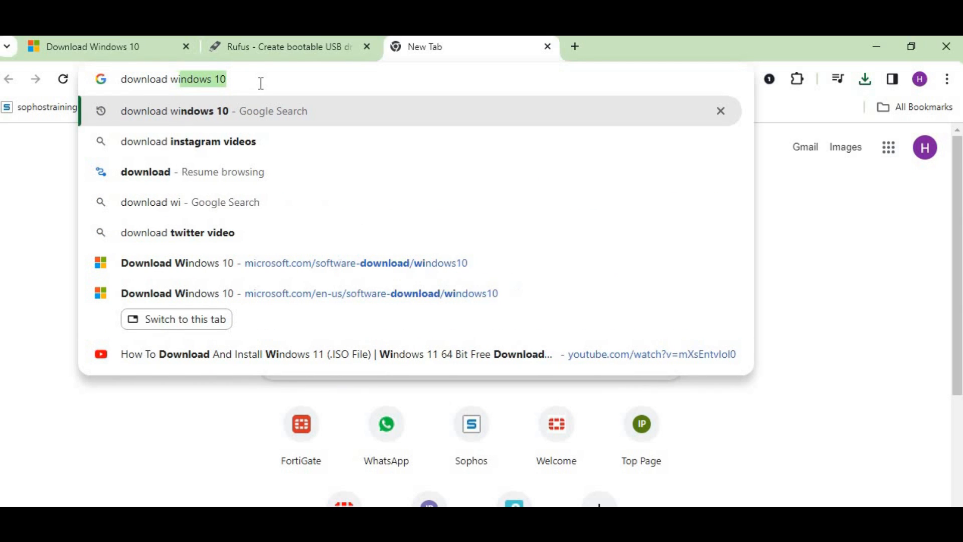
pyautogui.press('Return')
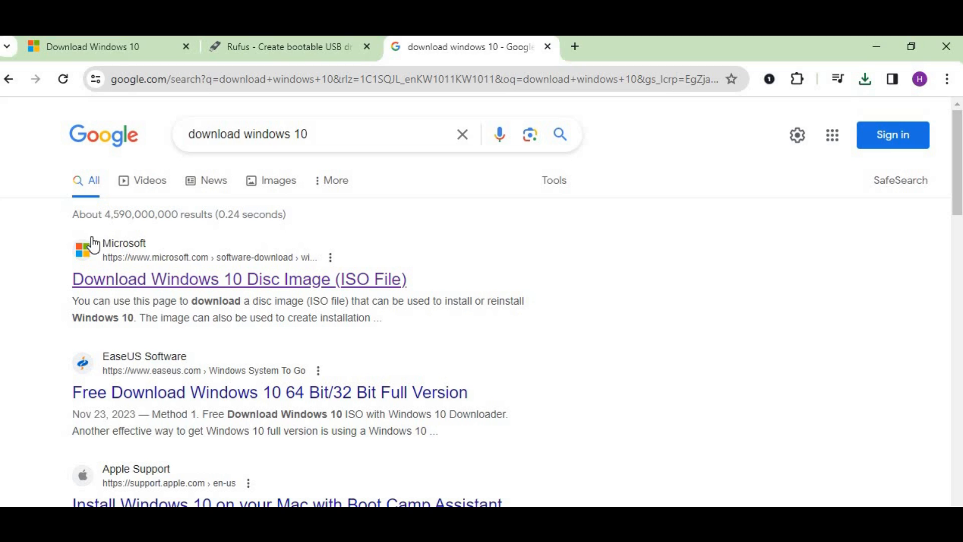
pyautogui.moveTo(157, 220)
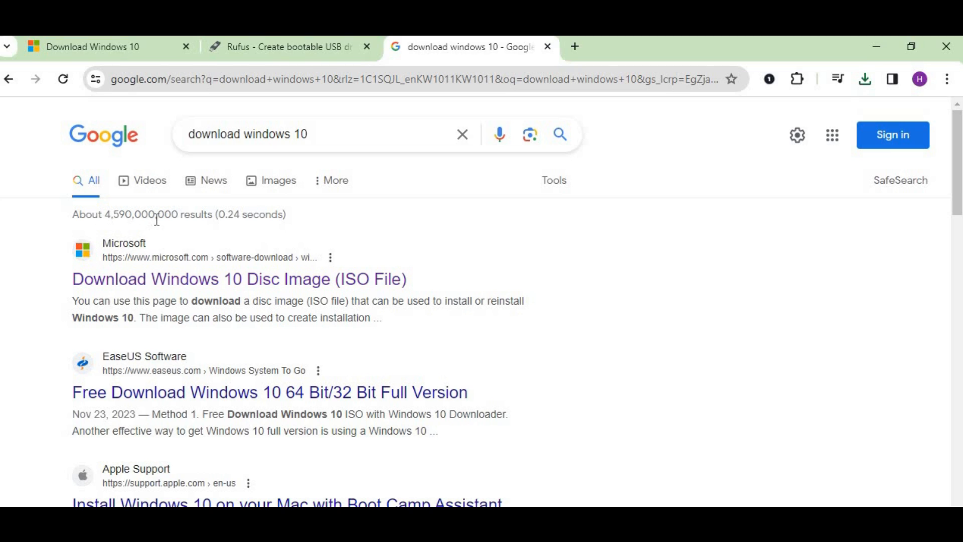
pyautogui.moveTo(270, 286)
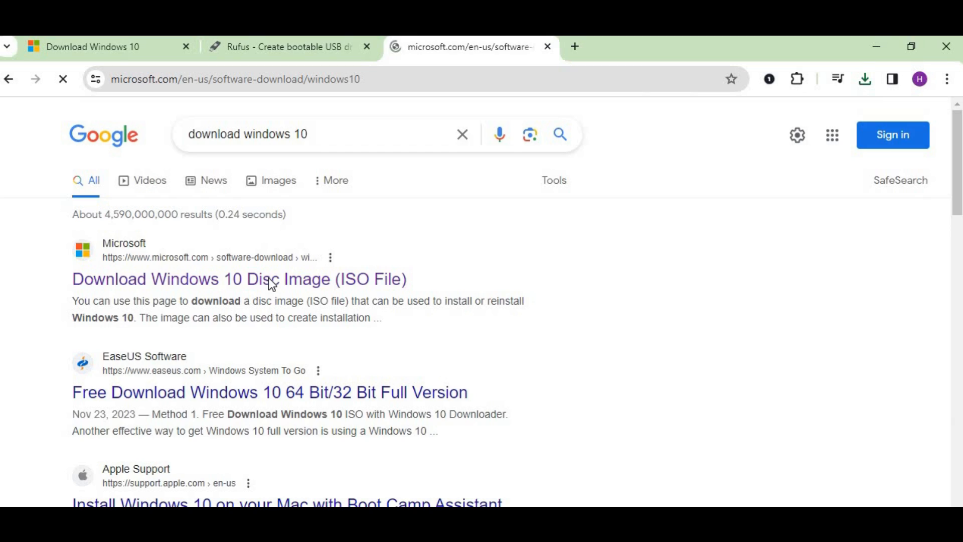
pyautogui.click(239, 279)
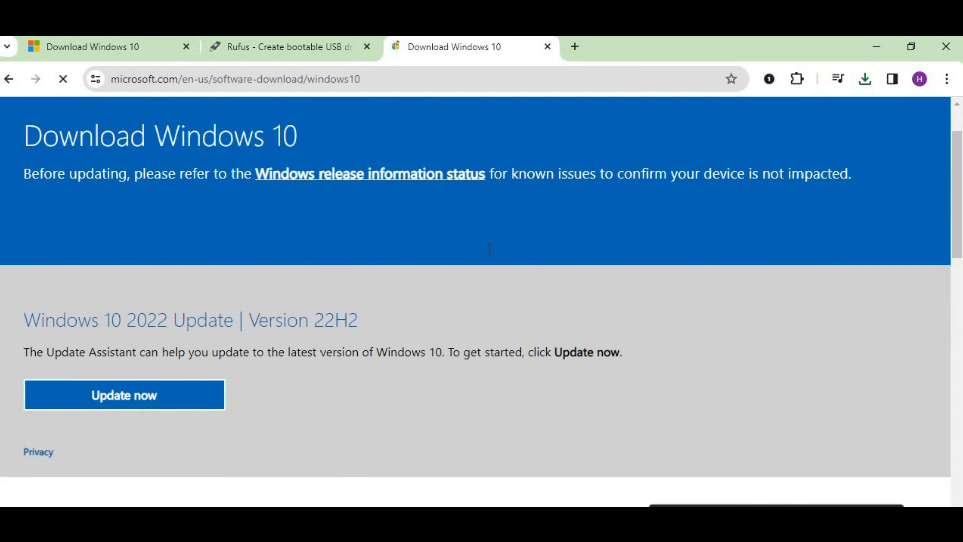
# - Download the media creation tool via Download Now under Create Windows 10 installation media and launch it
pyautogui.scroll(-3)
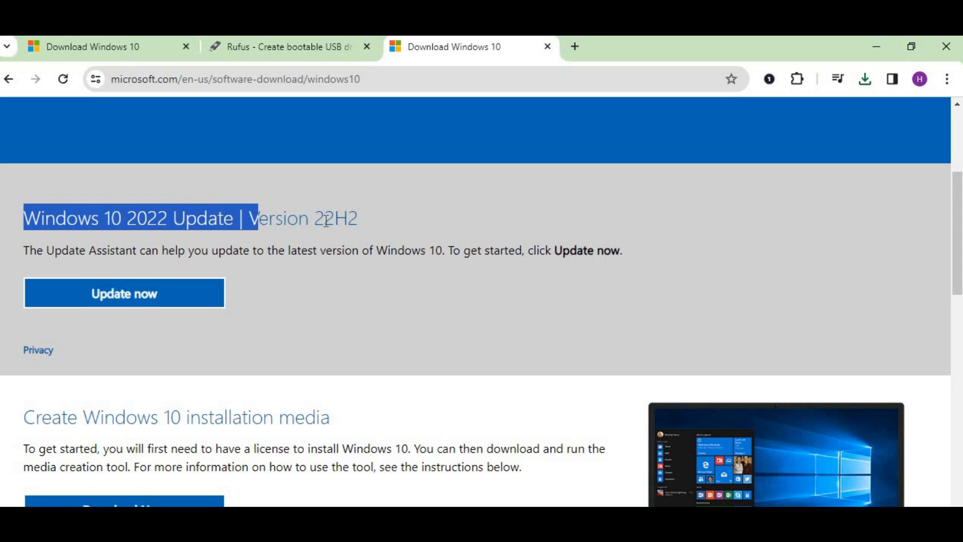
pyautogui.click(330, 218)
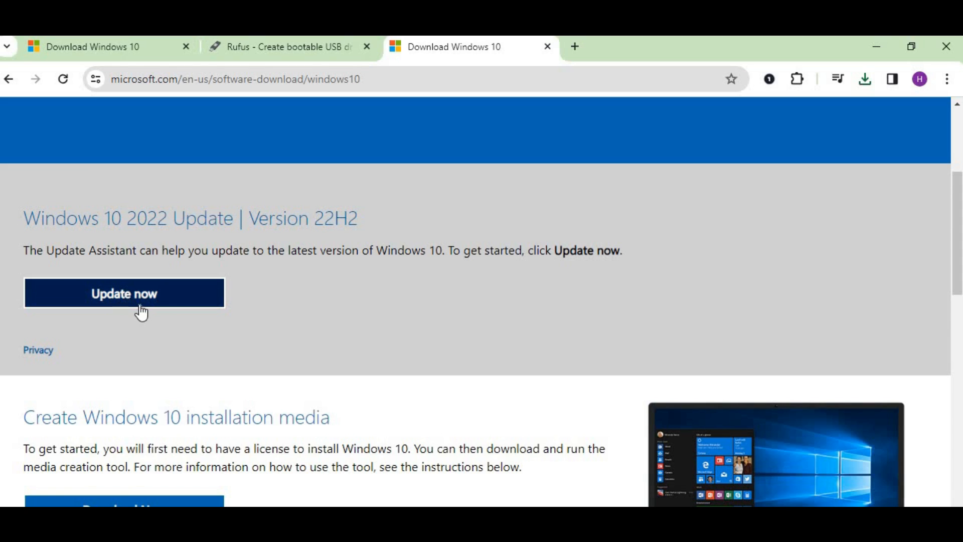
pyautogui.scroll(-3)
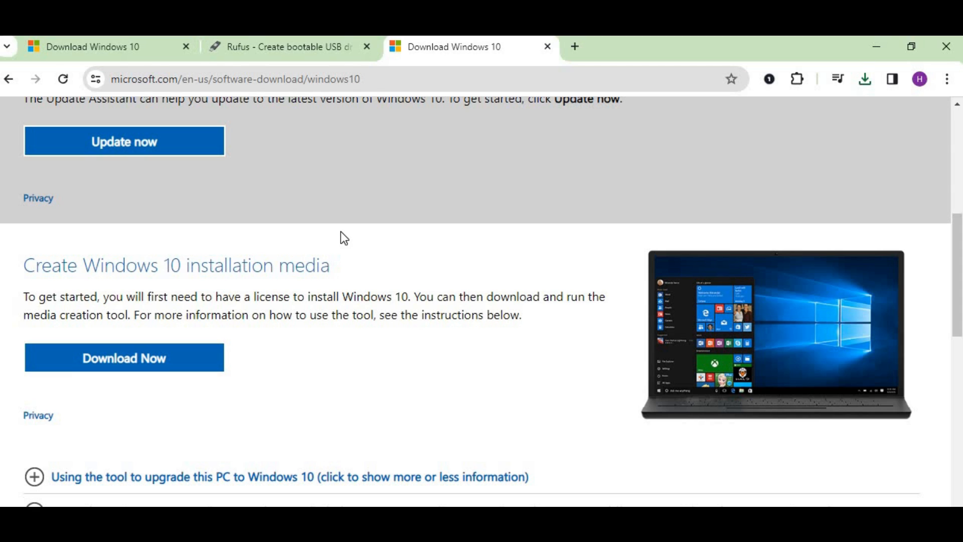
pyautogui.scroll(-3)
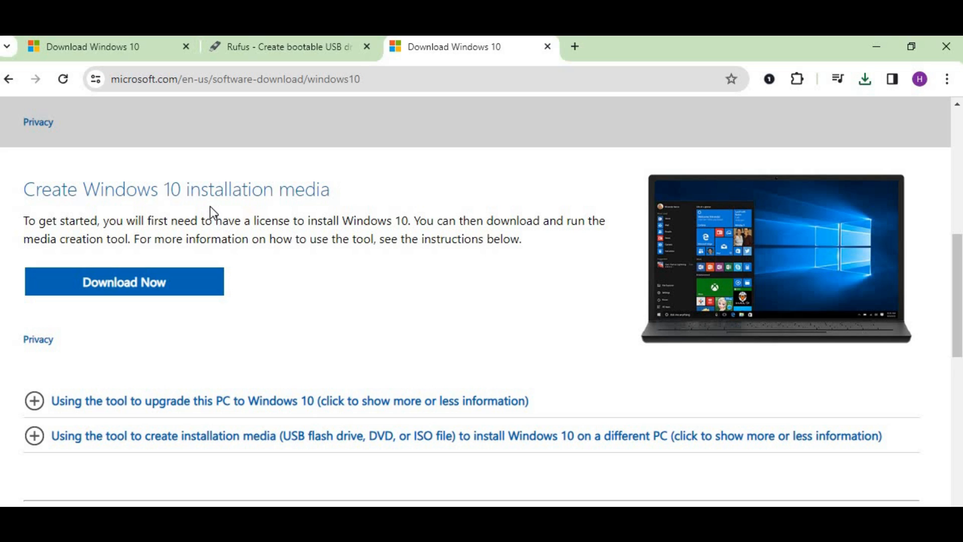
pyautogui.moveTo(194, 289)
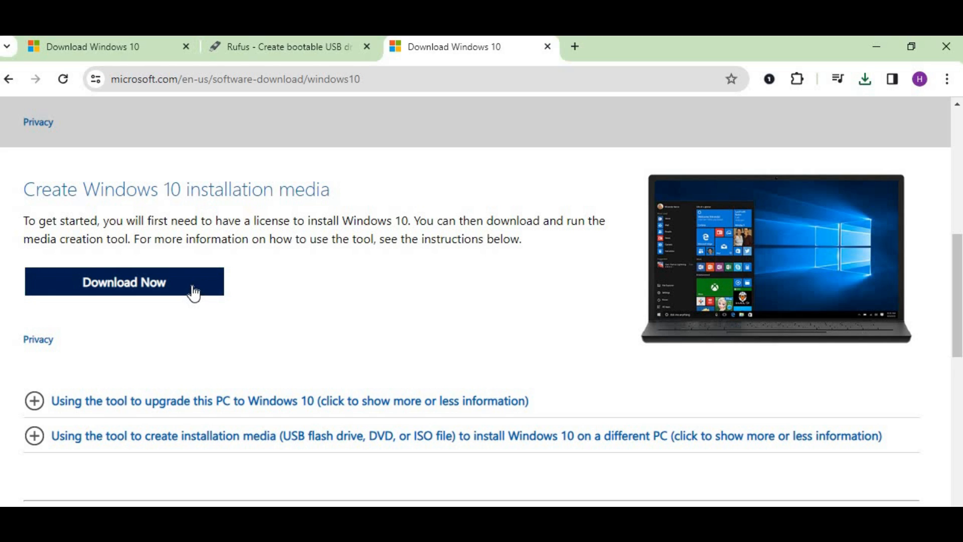
pyautogui.click(125, 282)
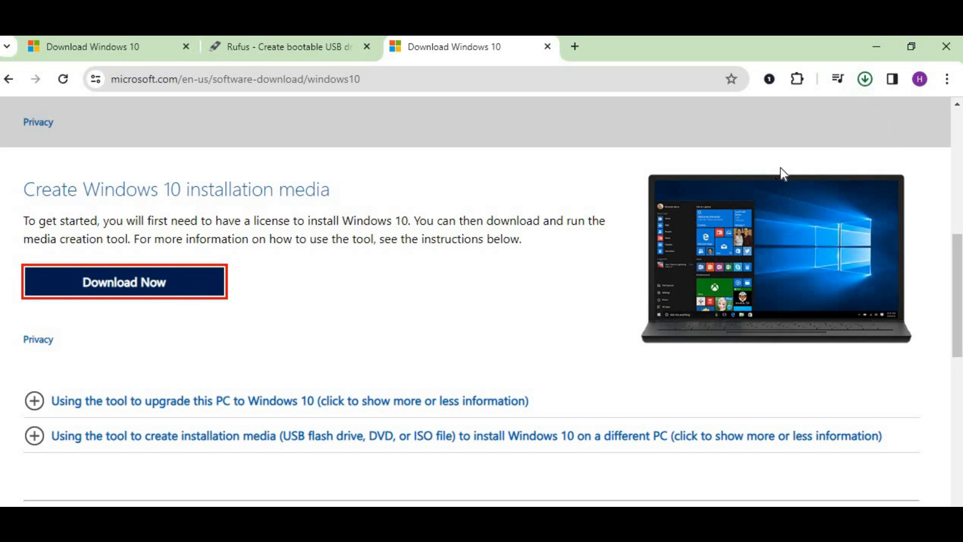
pyautogui.click(864, 78)
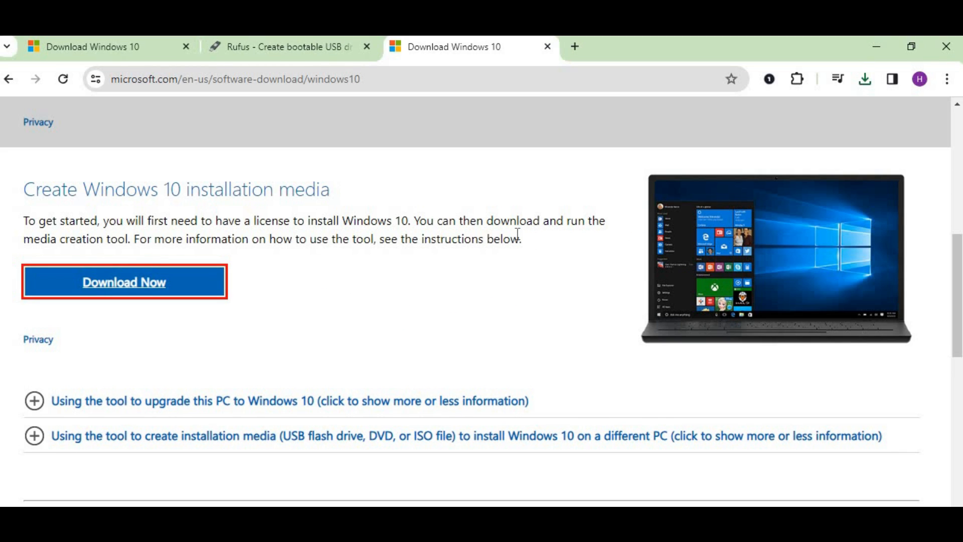
pyautogui.click(124, 282)
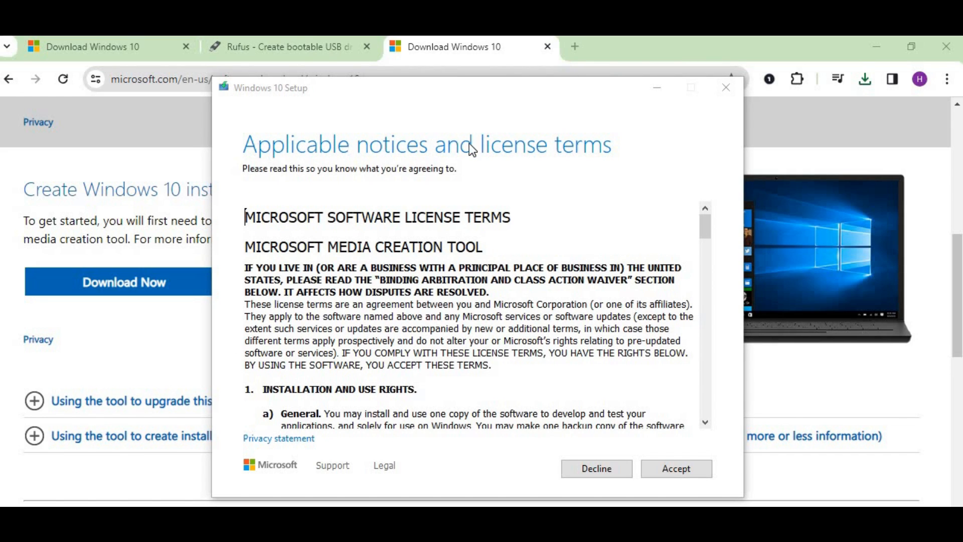
# - Scroll through the Microsoft license terms and accept them
pyautogui.scroll(-3)
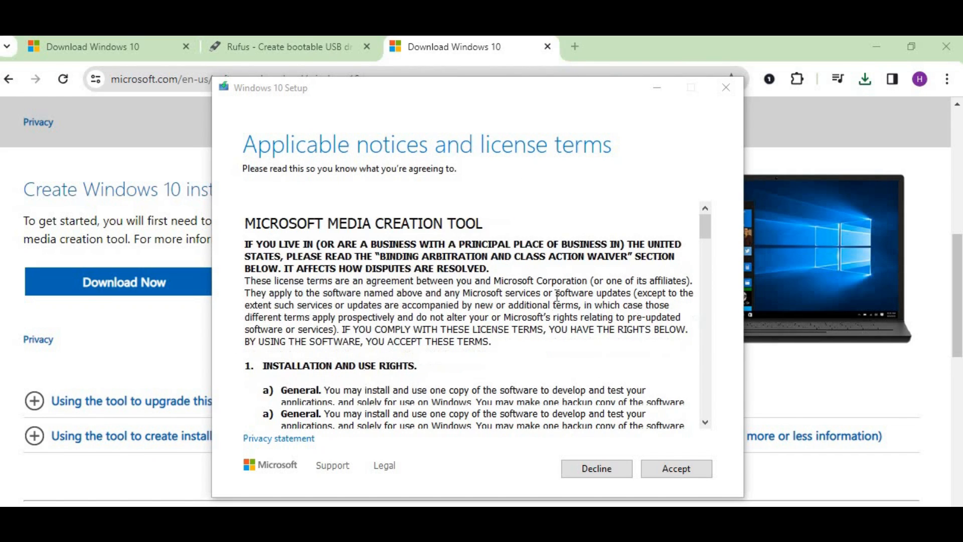
pyautogui.scroll(-3)
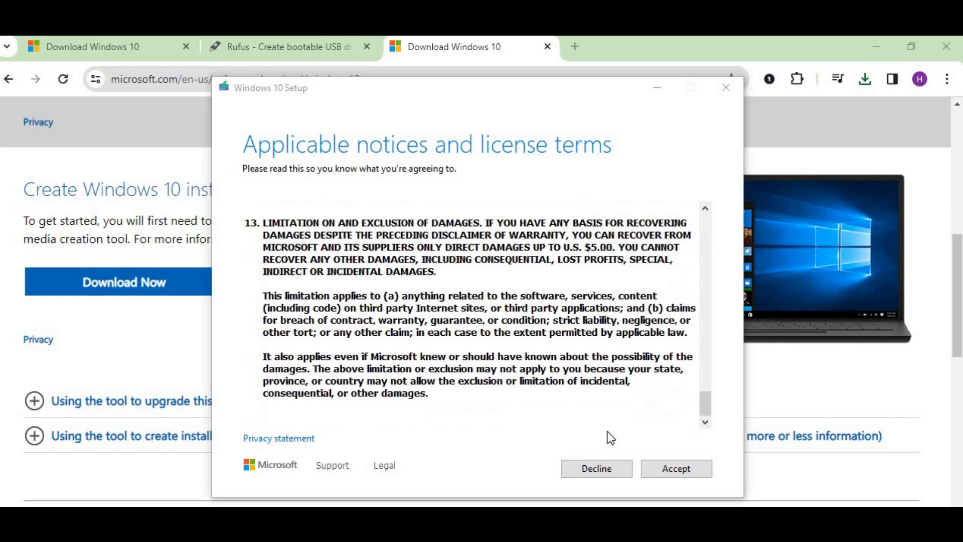
pyautogui.click(676, 469)
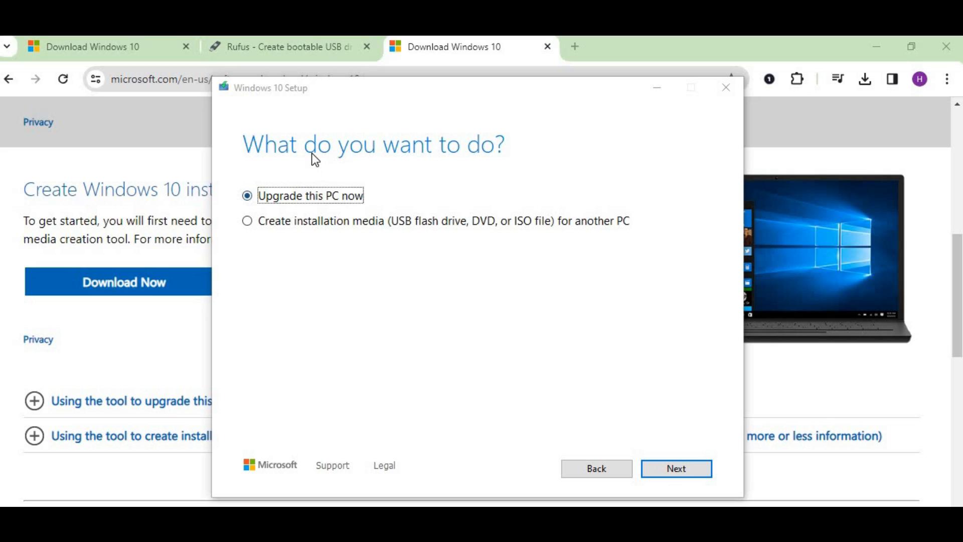
pyautogui.moveTo(314, 191)
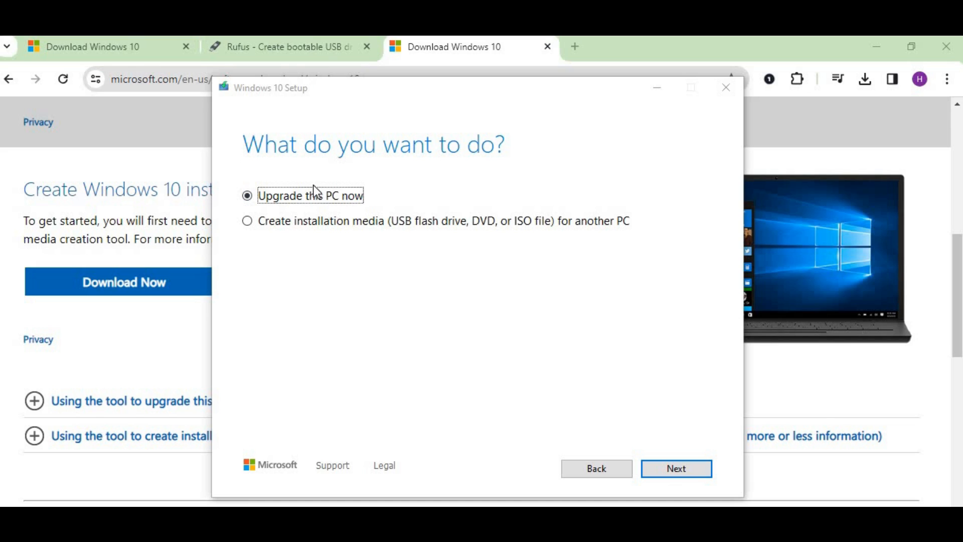
pyautogui.moveTo(359, 242)
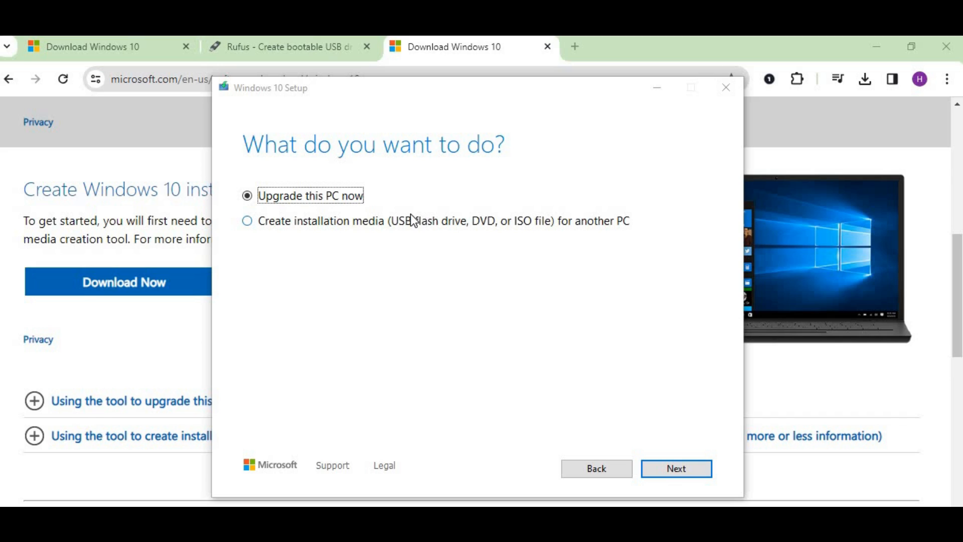
pyautogui.moveTo(255, 228)
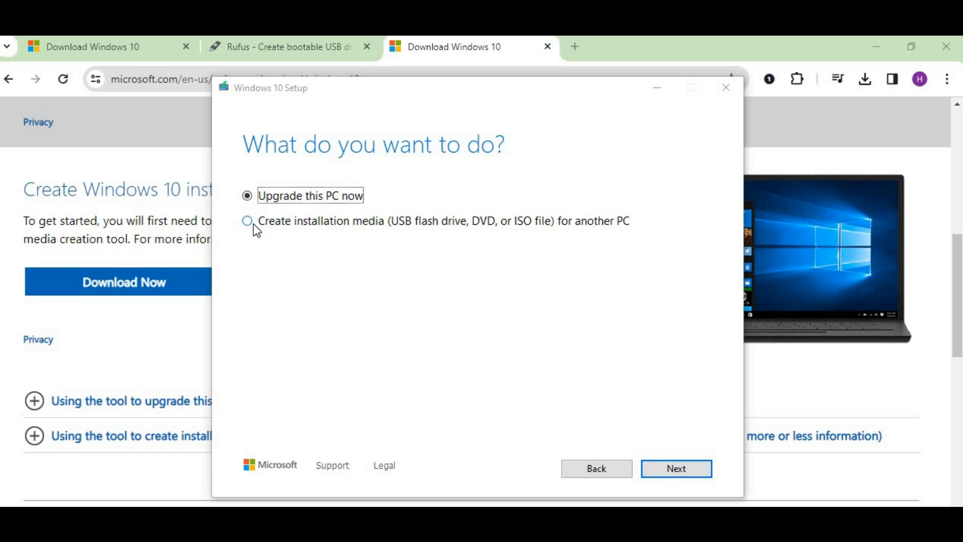
# - Choose Create installation media with recommended language and 64-bit edition, output as ISO file
pyautogui.click(247, 221)
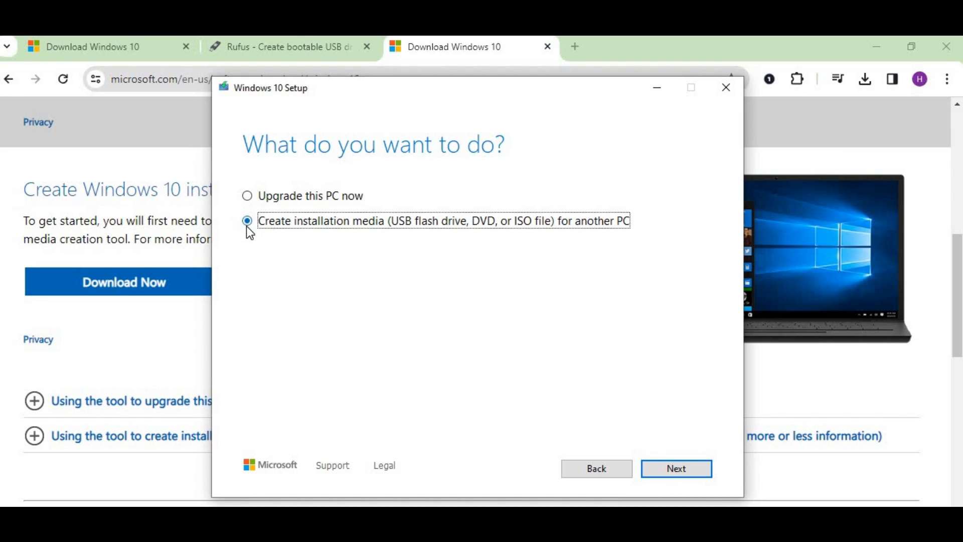
pyautogui.click(675, 469)
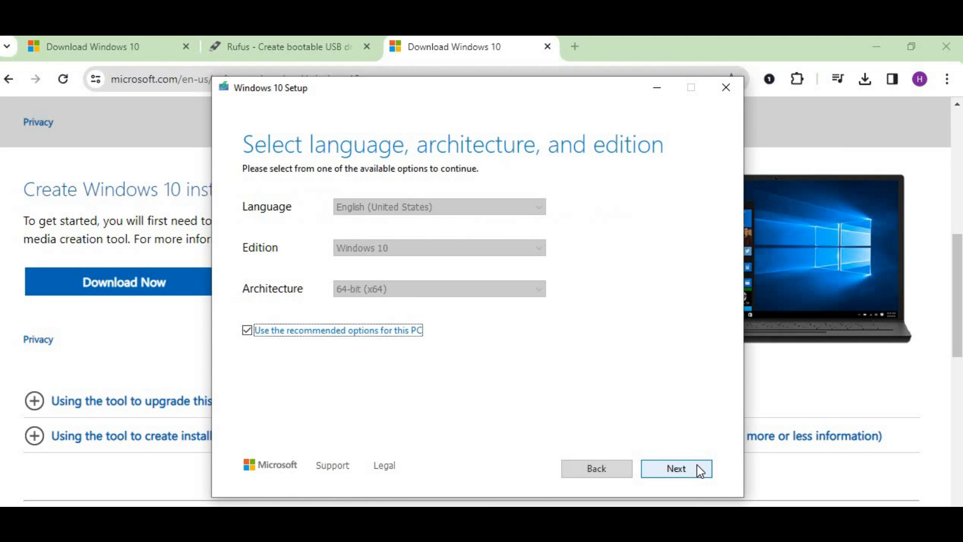
pyautogui.moveTo(258, 337)
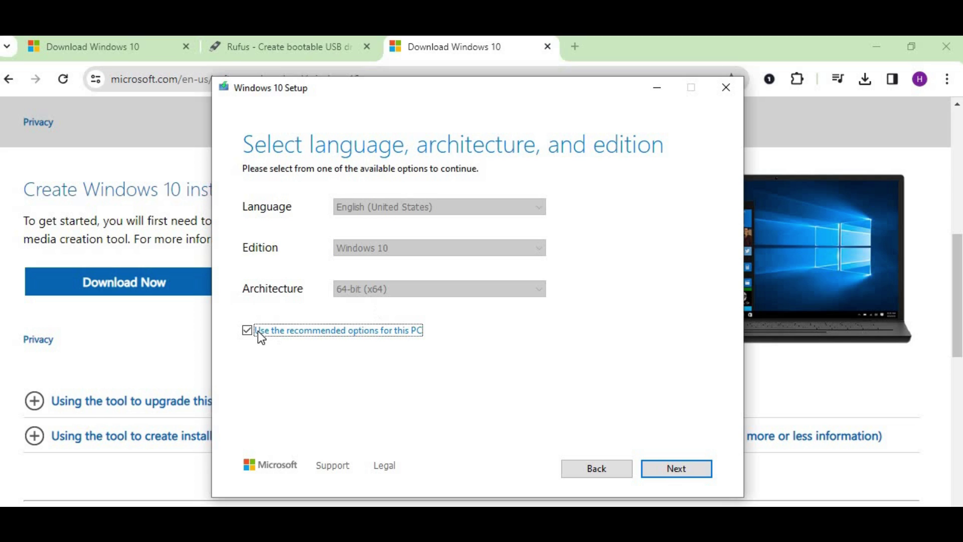
pyautogui.click(676, 468)
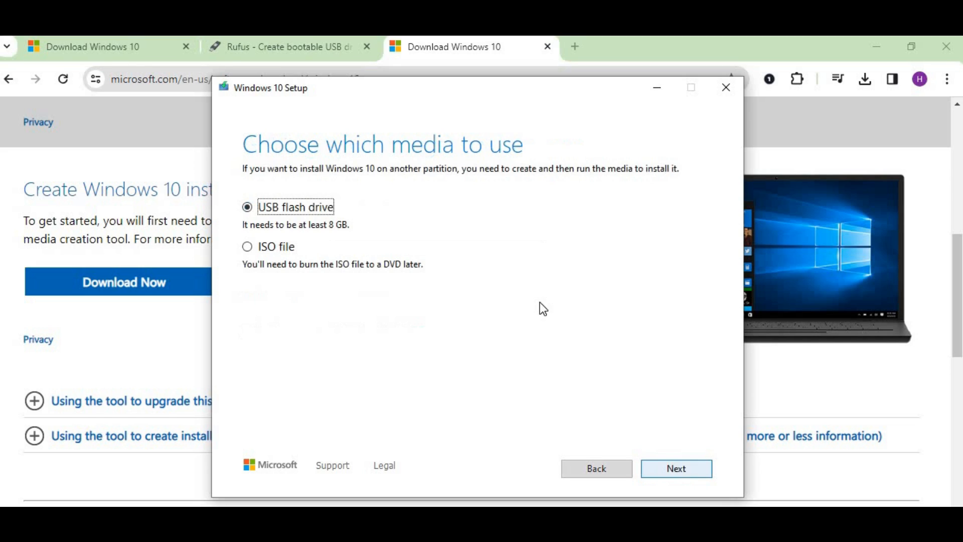
pyautogui.moveTo(290, 223)
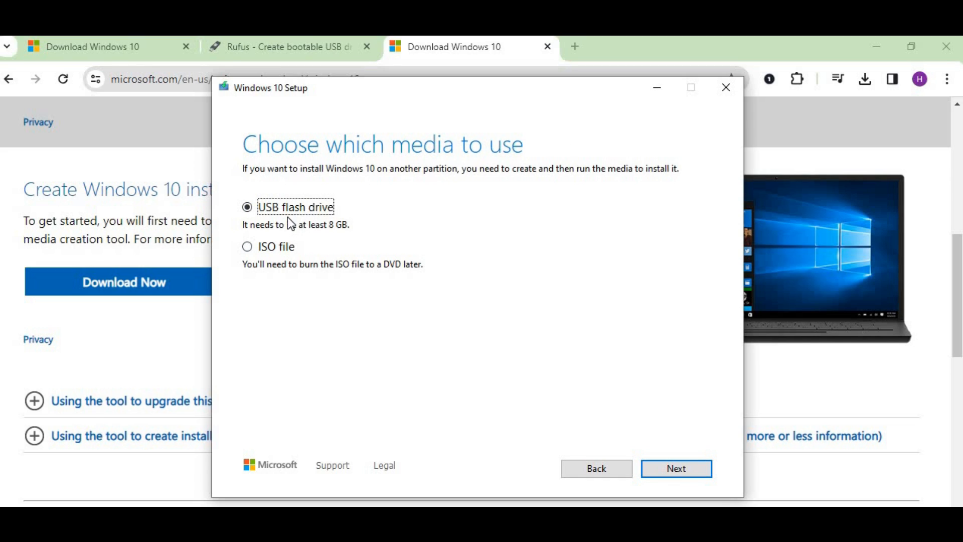
pyautogui.moveTo(328, 220)
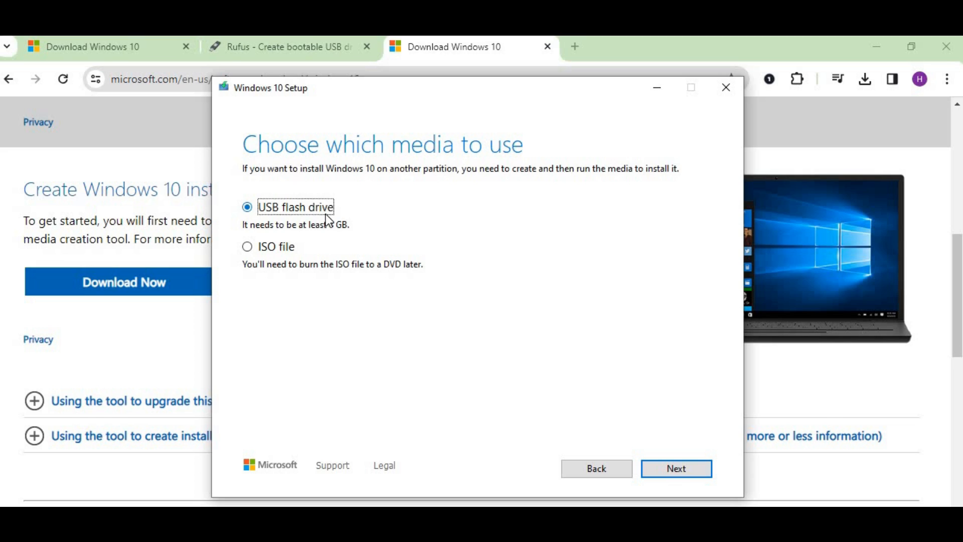
pyautogui.moveTo(311, 279)
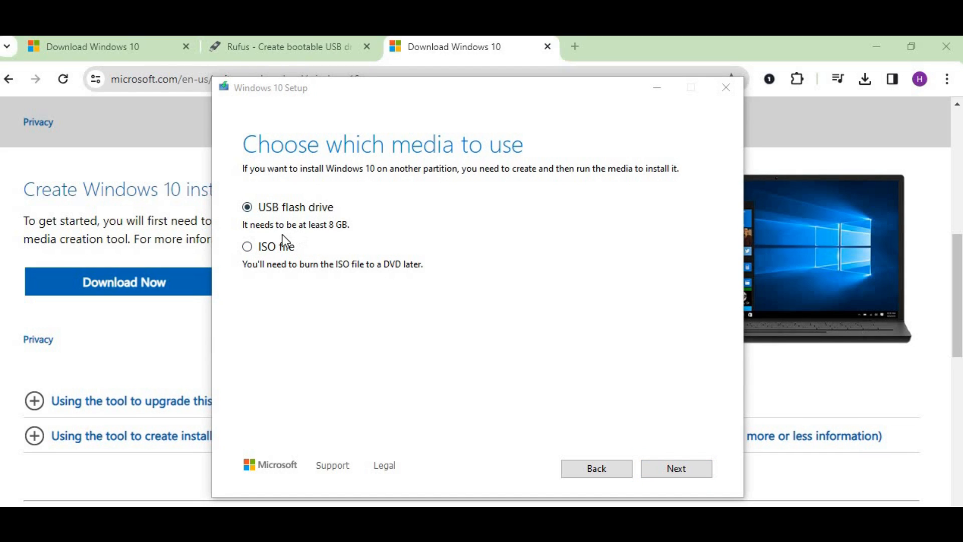
pyautogui.click(247, 247)
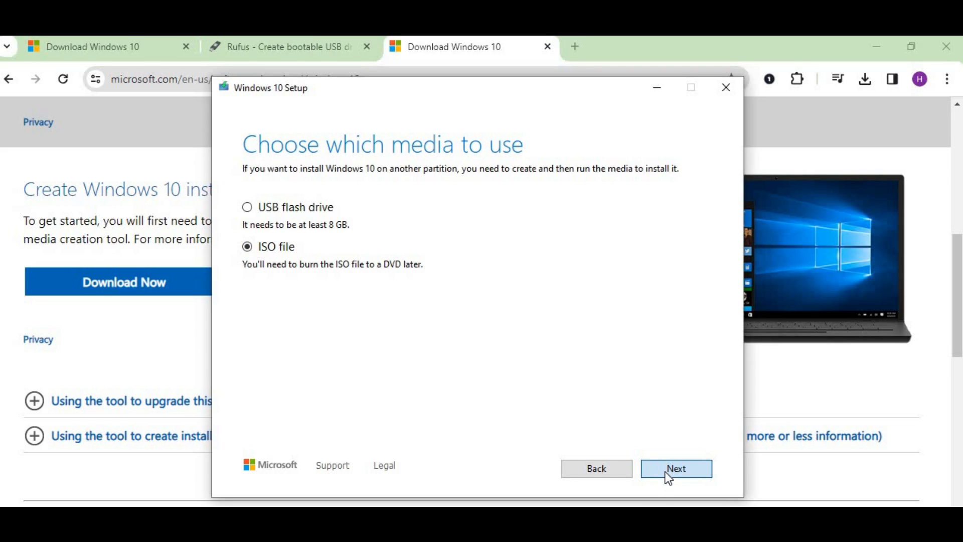
# - Save the ISO as 'Windows' in Documents so the Windows 10 download begins
pyautogui.click(676, 469)
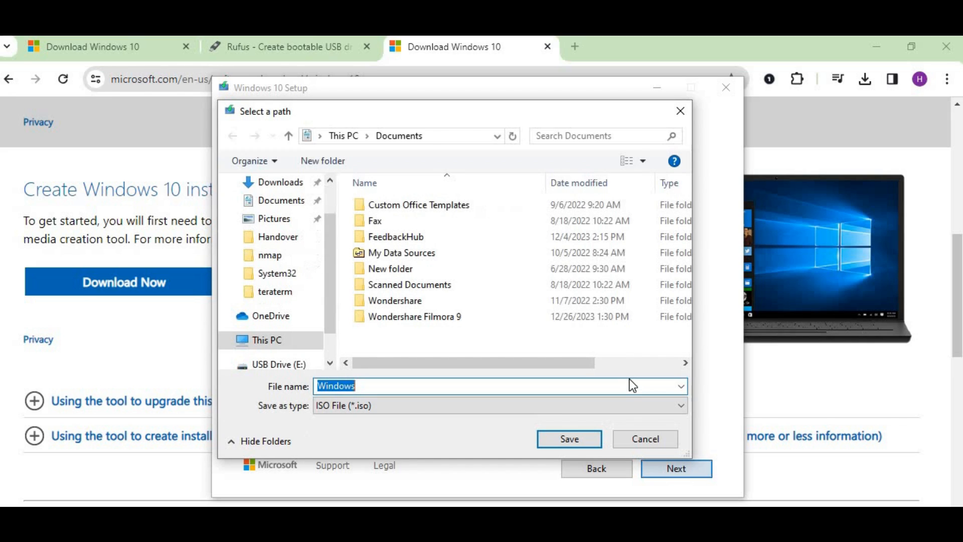
pyautogui.click(267, 341)
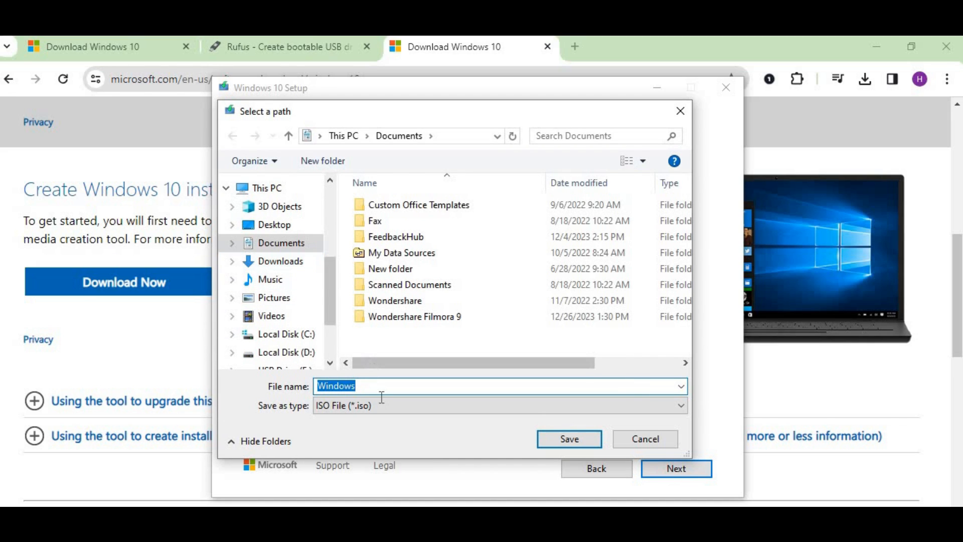
pyautogui.moveTo(507, 428)
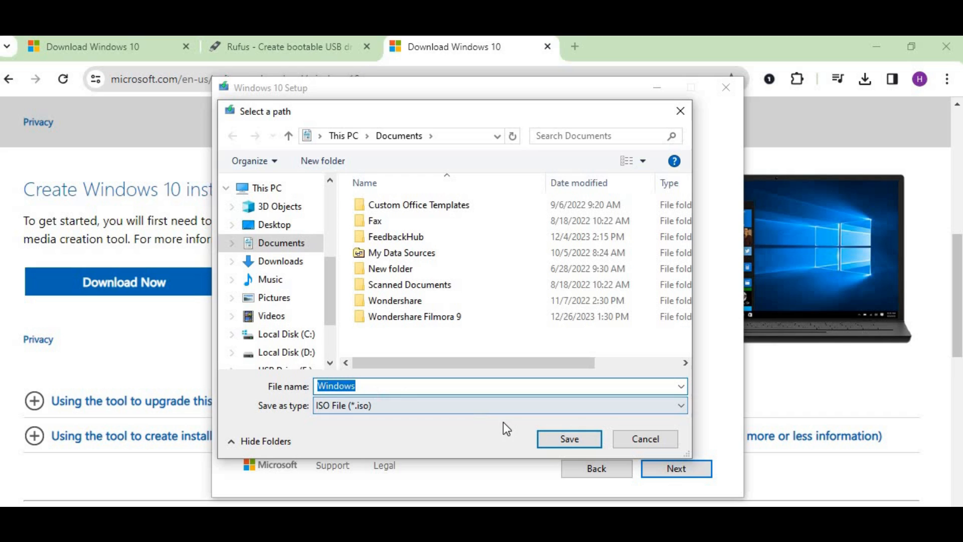
pyautogui.click(568, 438)
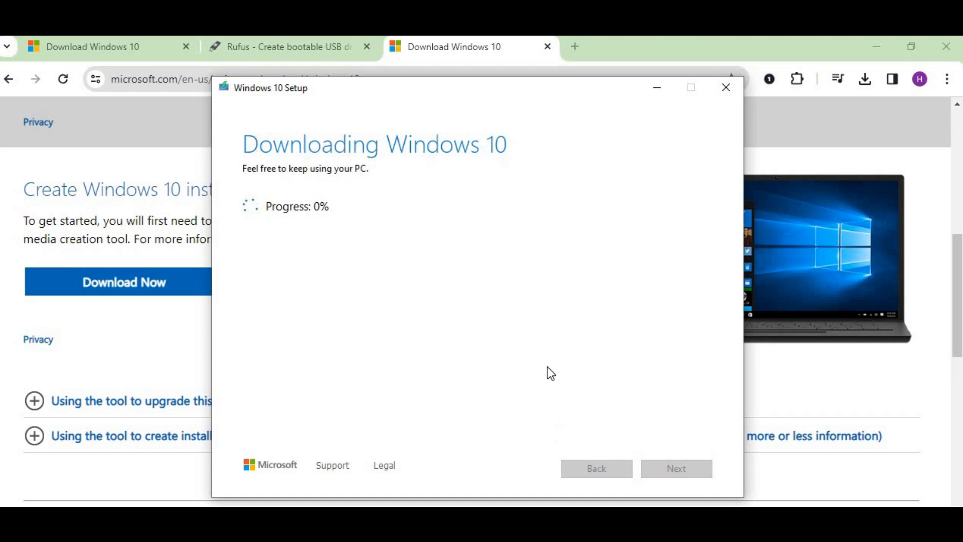
pyautogui.moveTo(557, 138)
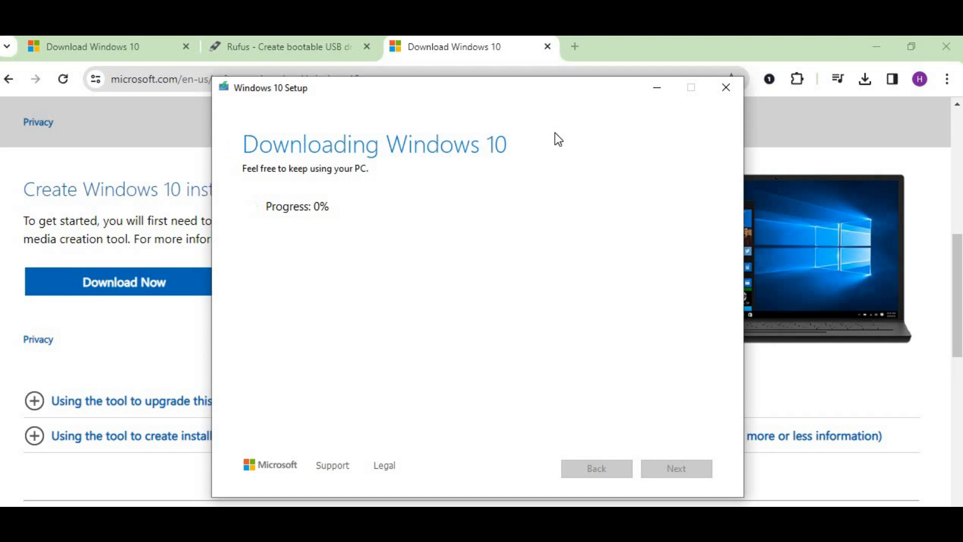
pyautogui.moveTo(387, 144)
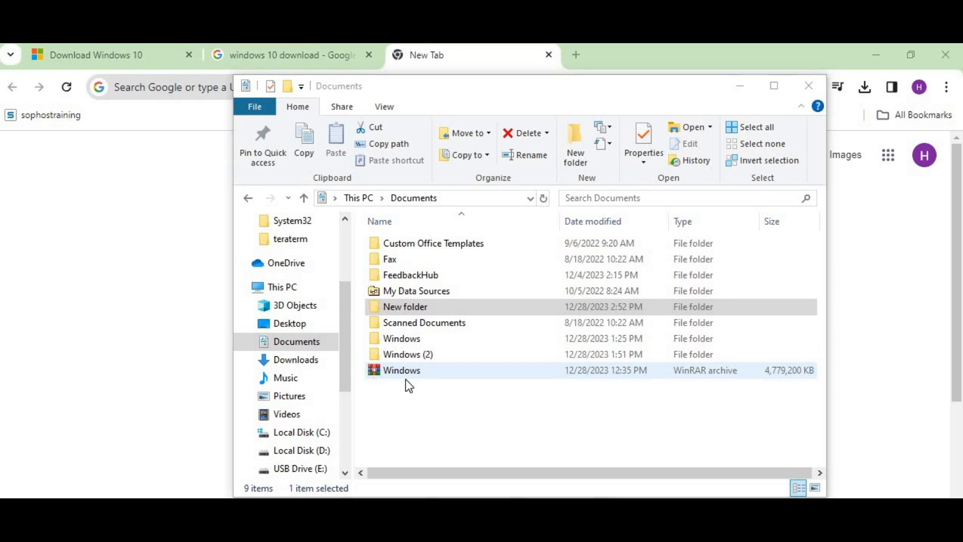
pyautogui.moveTo(430, 383)
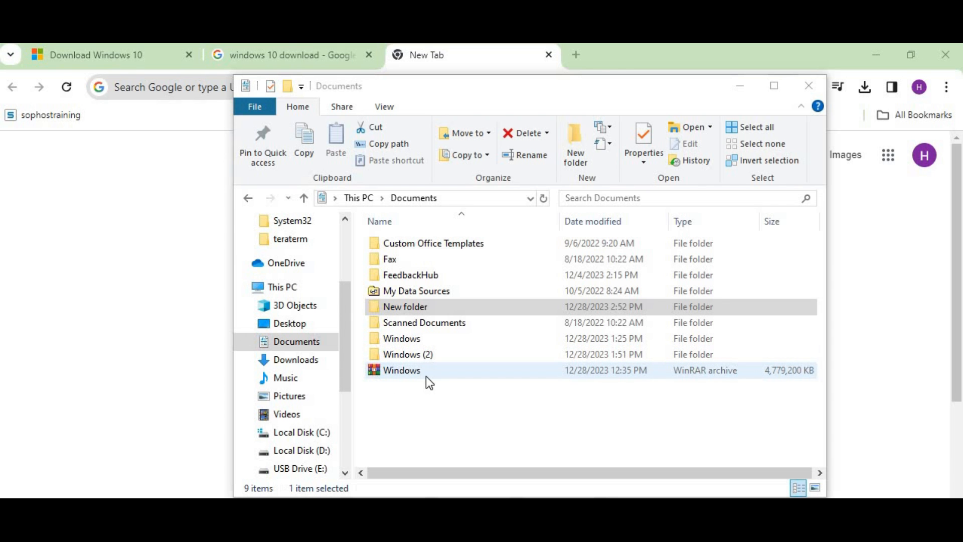
# - From This PC, start a quick NTFS format of the Windows 10 (G:) drive, confirming data erase
pyautogui.click(282, 287)
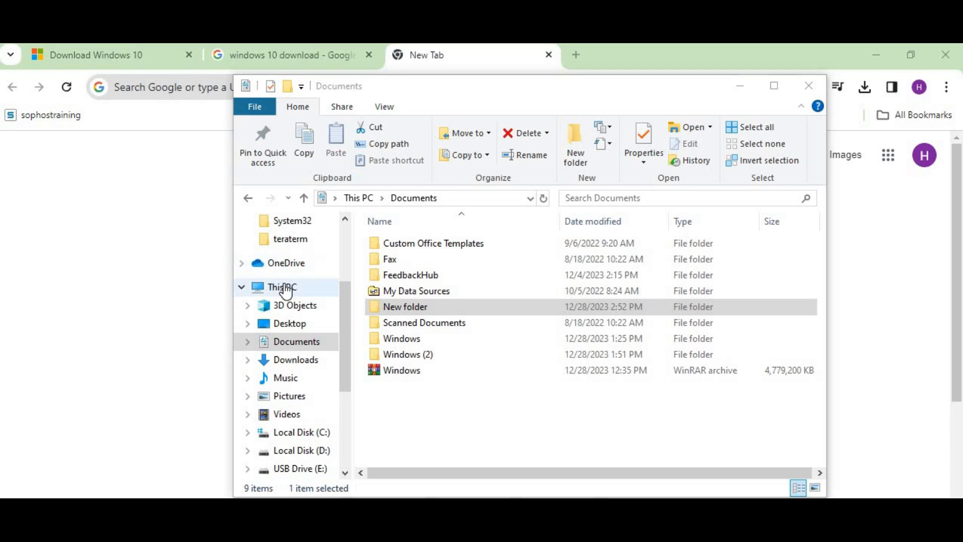
pyautogui.click(281, 287)
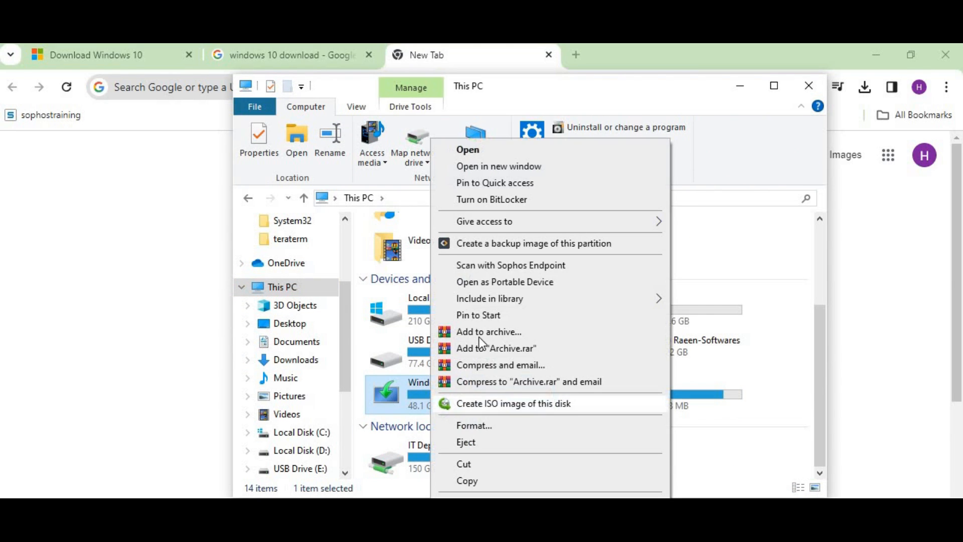
pyautogui.moveTo(479, 433)
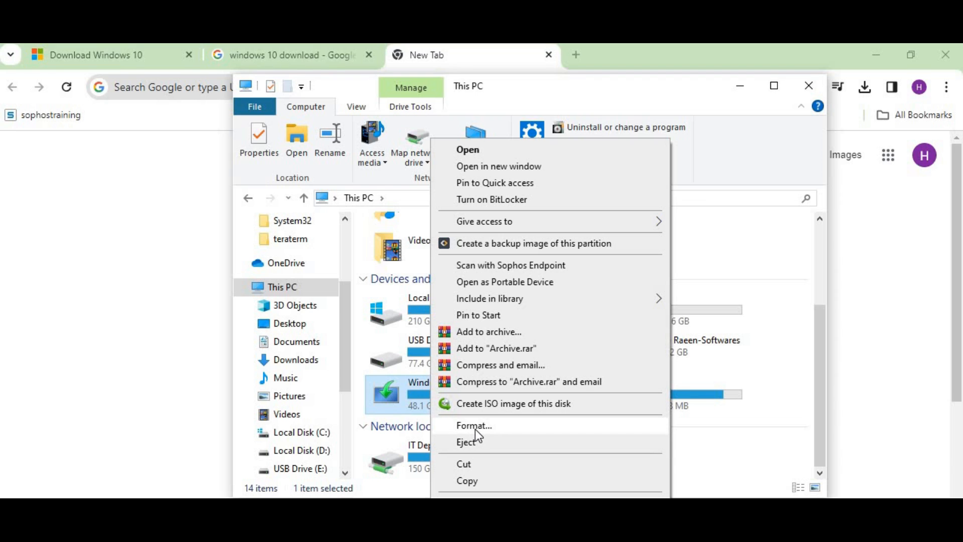
pyautogui.click(475, 425)
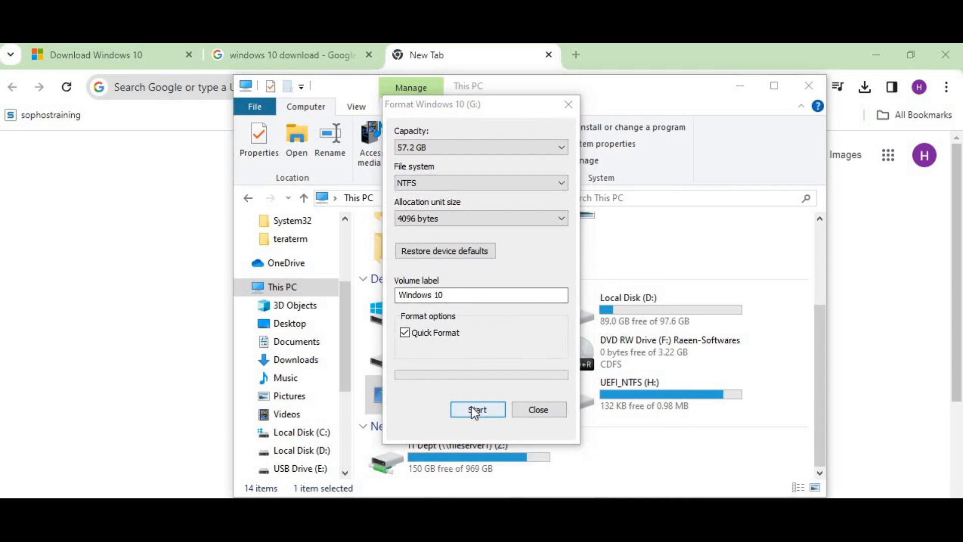
pyautogui.click(478, 409)
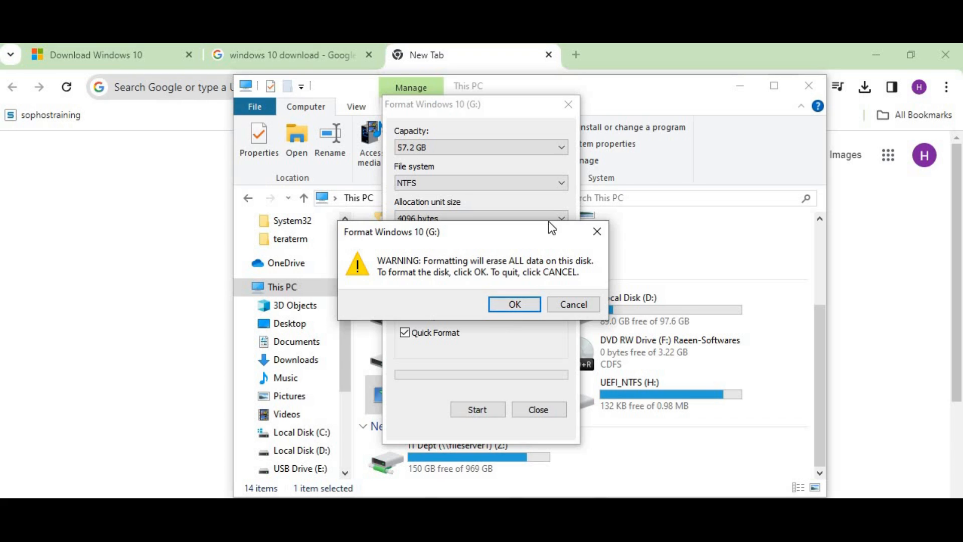
pyautogui.moveTo(515, 305)
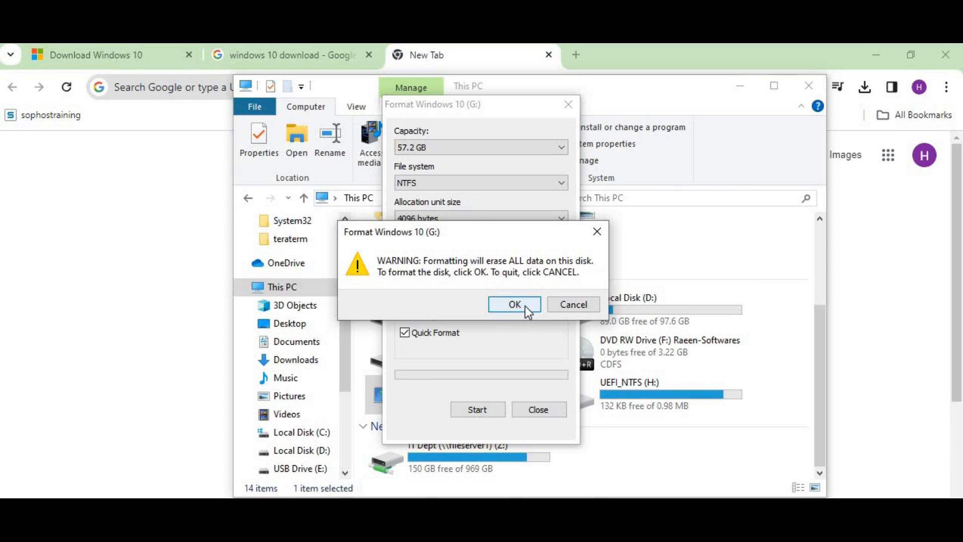
pyautogui.click(514, 304)
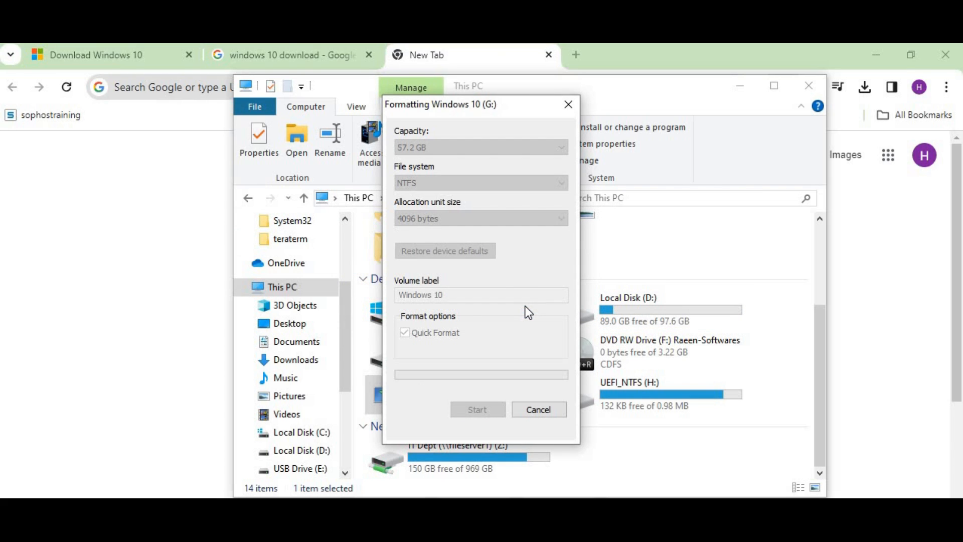
# - Acknowledge the Format Complete message and close the Format dialog, leaving G: with 57.1 GB free
pyautogui.click(478, 410)
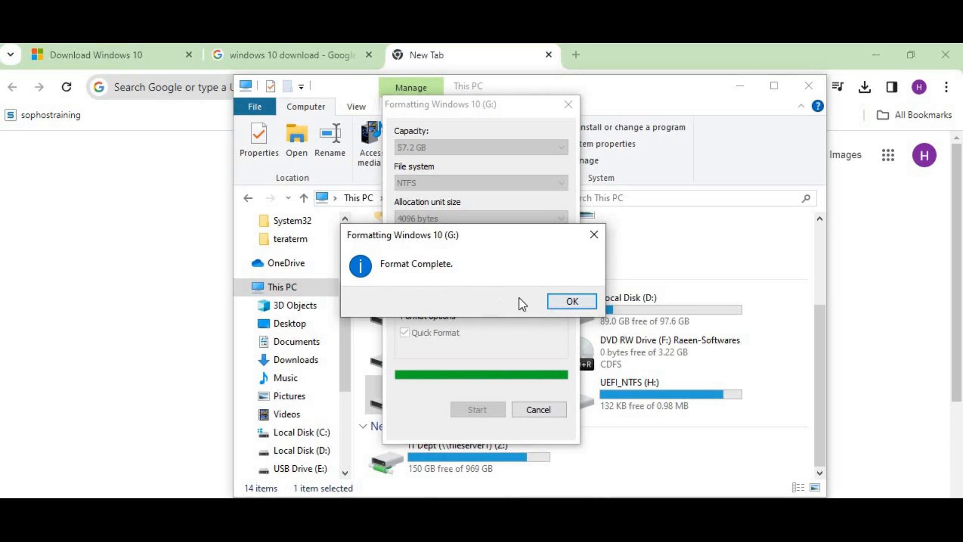
pyautogui.click(571, 301)
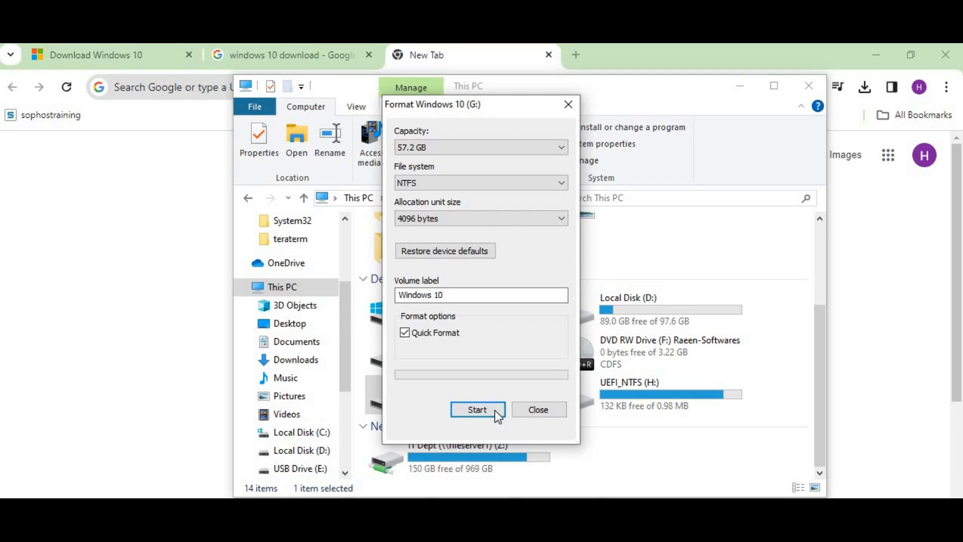
pyautogui.click(538, 409)
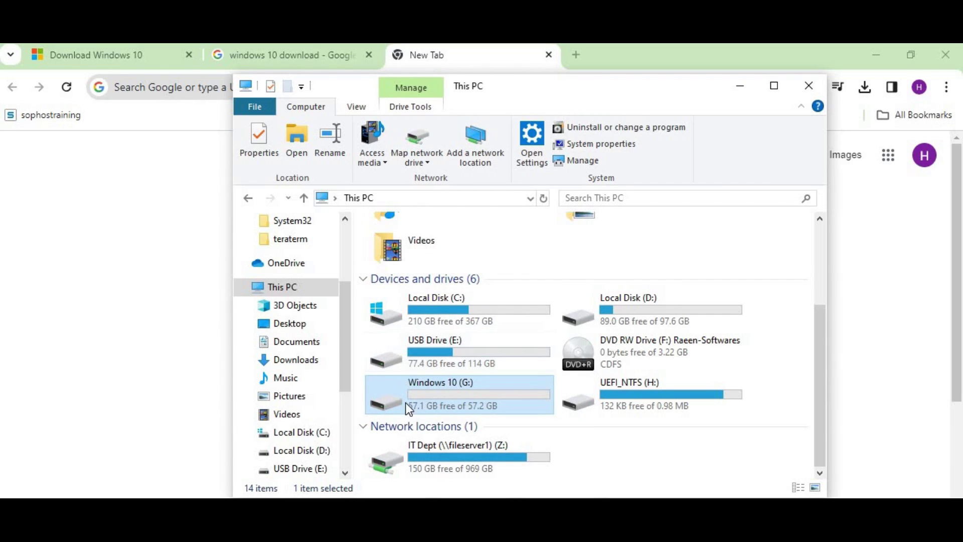
pyautogui.moveTo(740, 85)
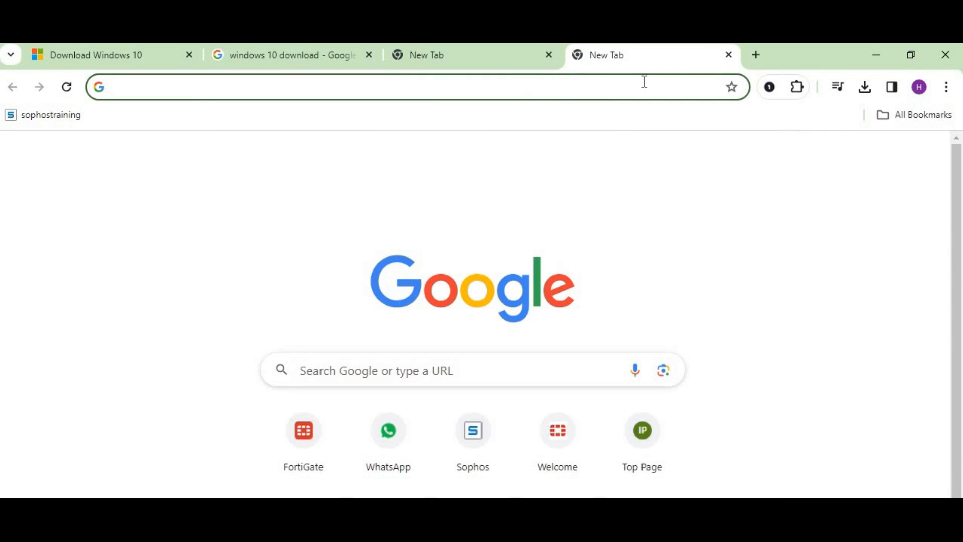
# - In Rufus, select Windows 10 (G:) as the device and load Windows.iso from Documents
pyautogui.click(864, 86)
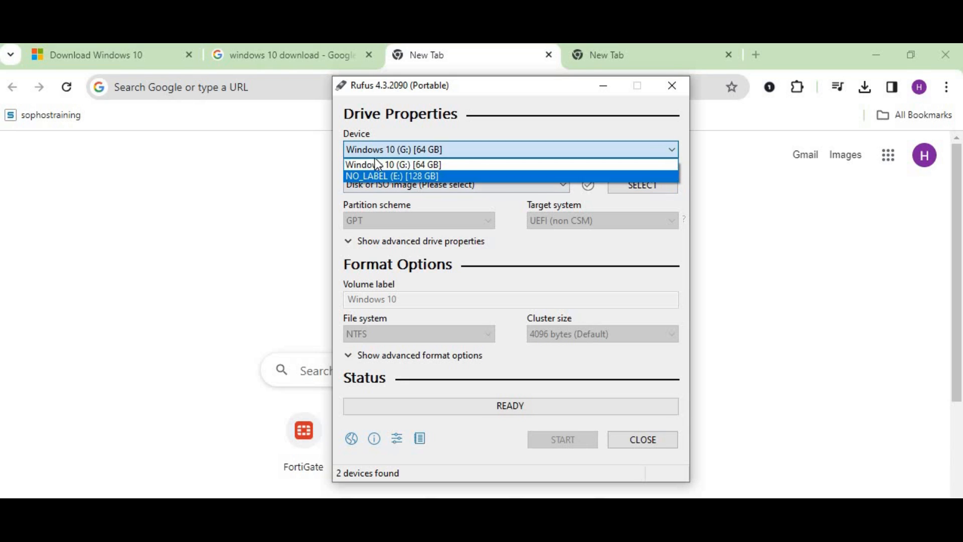
pyautogui.click(393, 164)
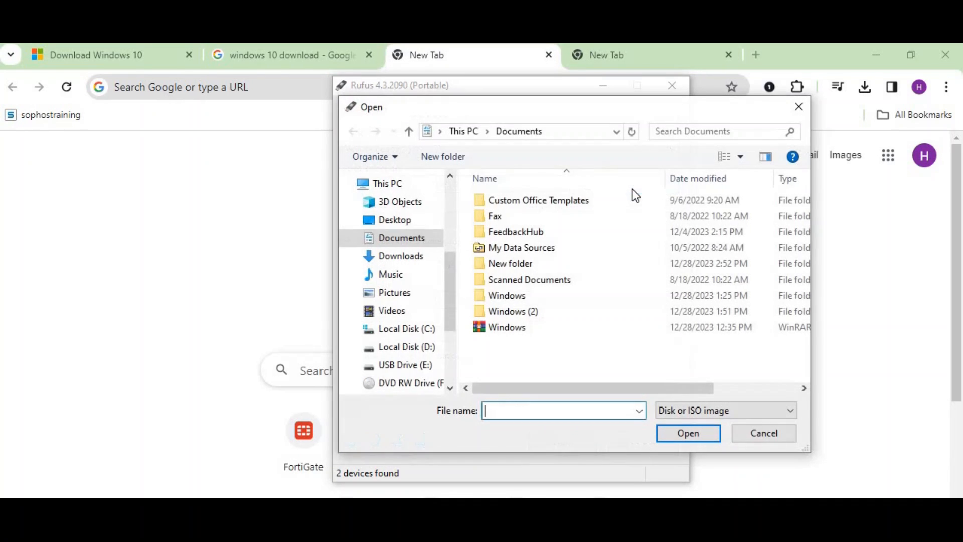
pyautogui.click(507, 327)
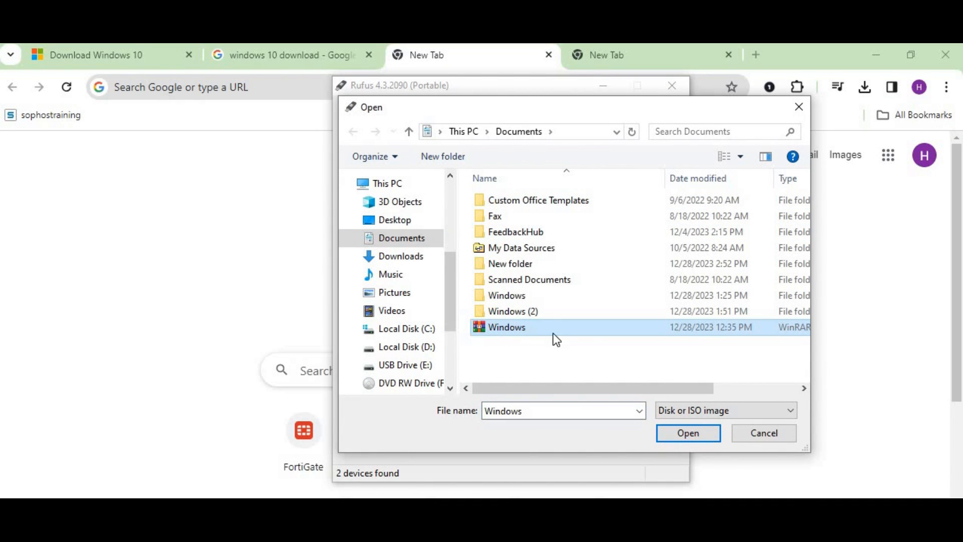
pyautogui.moveTo(584, 342)
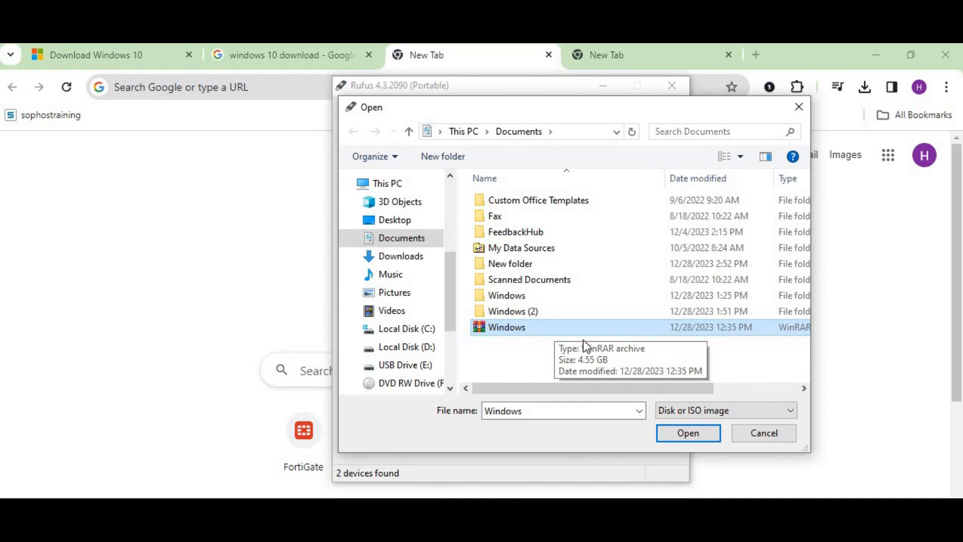
pyautogui.click(687, 434)
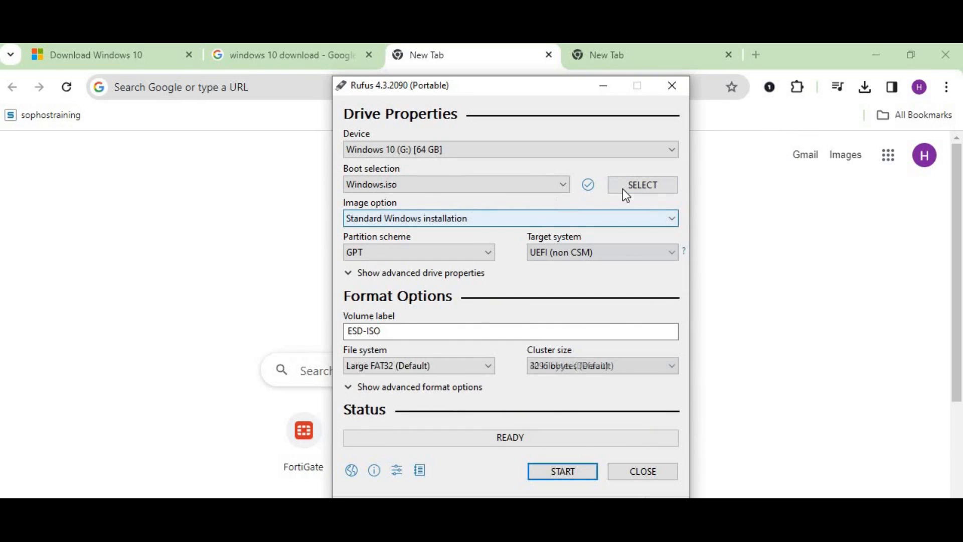
pyautogui.moveTo(473, 218)
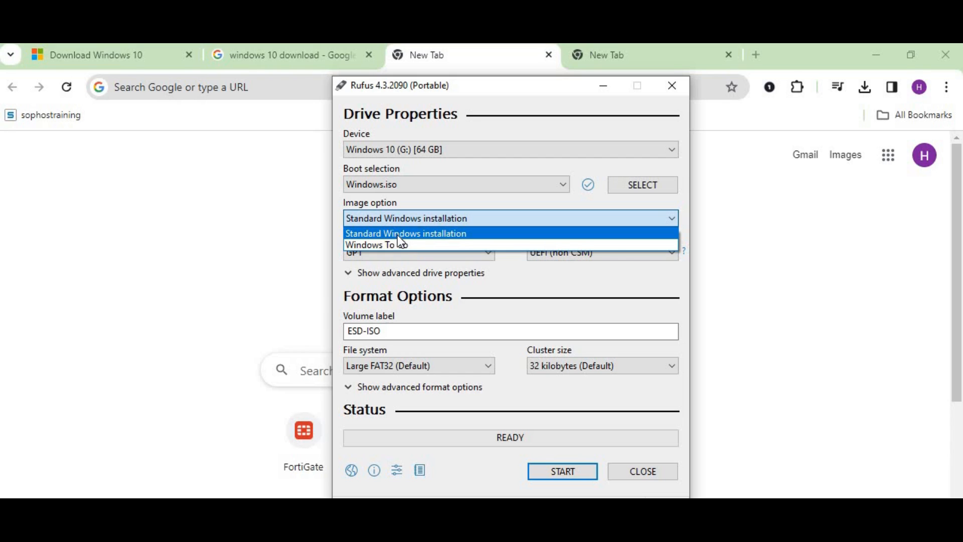
# - Keep Standard Windows installation and UEFI target, and switch the file system to NTFS
pyautogui.click(406, 233)
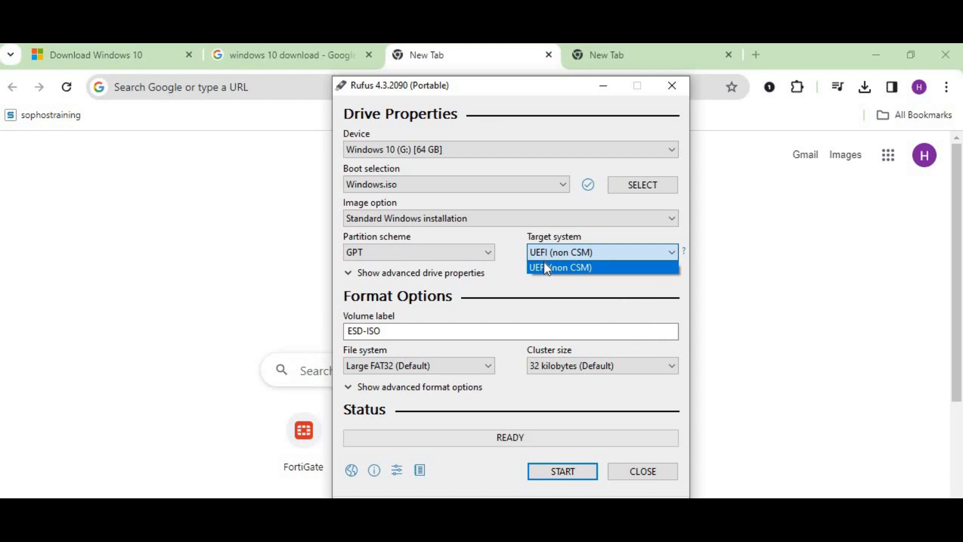
pyautogui.click(560, 267)
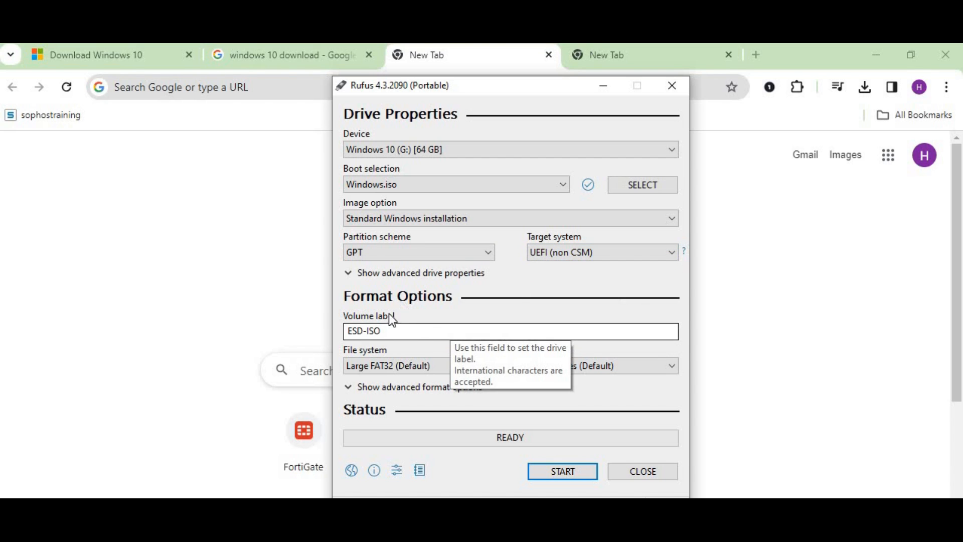
pyautogui.moveTo(389, 331)
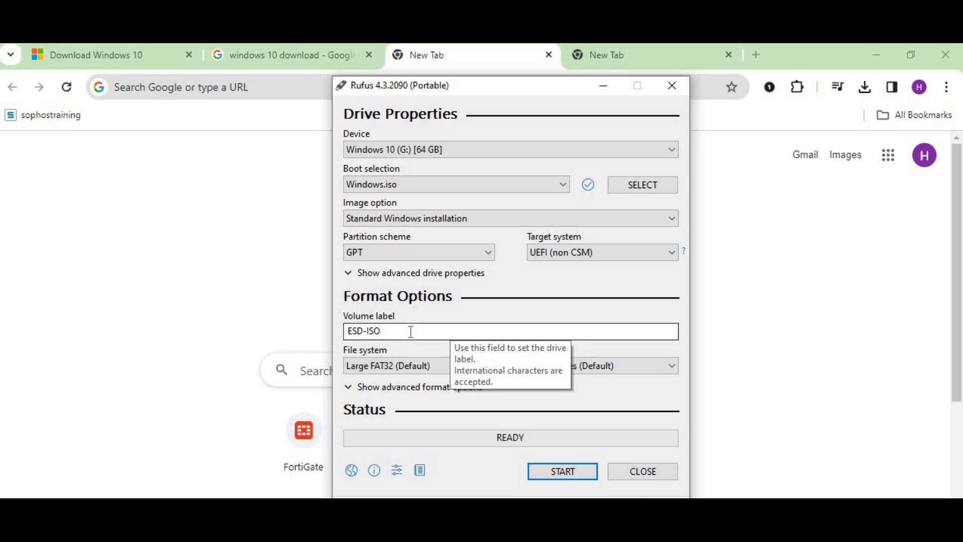
pyautogui.click(420, 365)
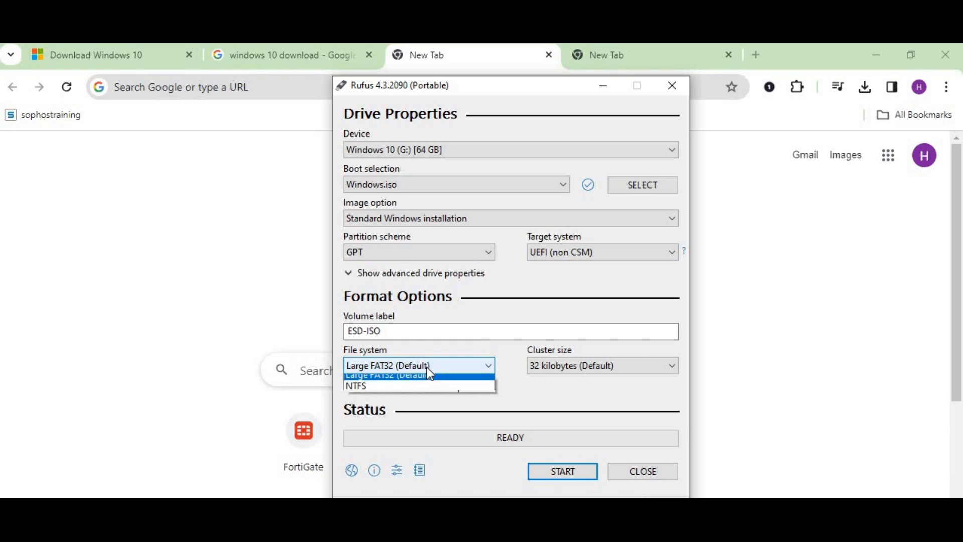
pyautogui.moveTo(378, 394)
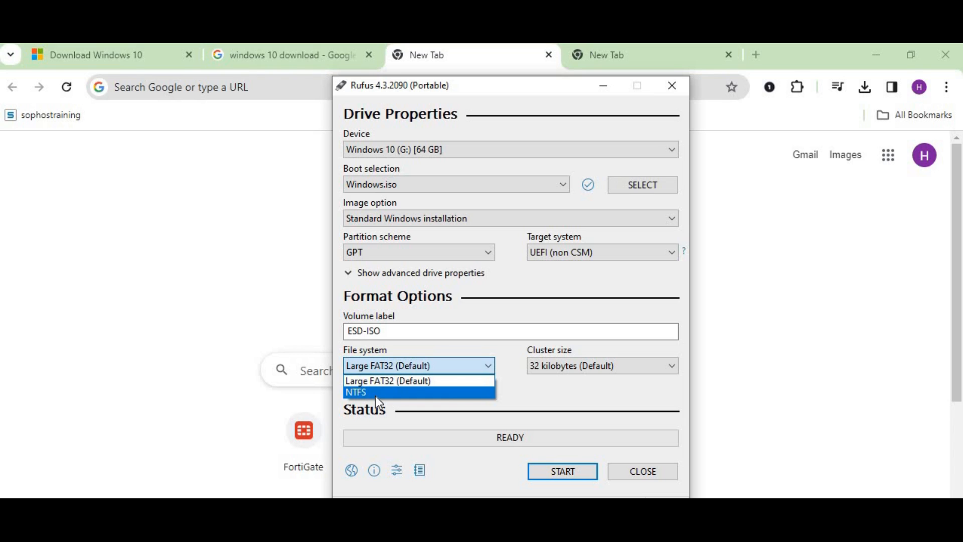
pyautogui.click(355, 392)
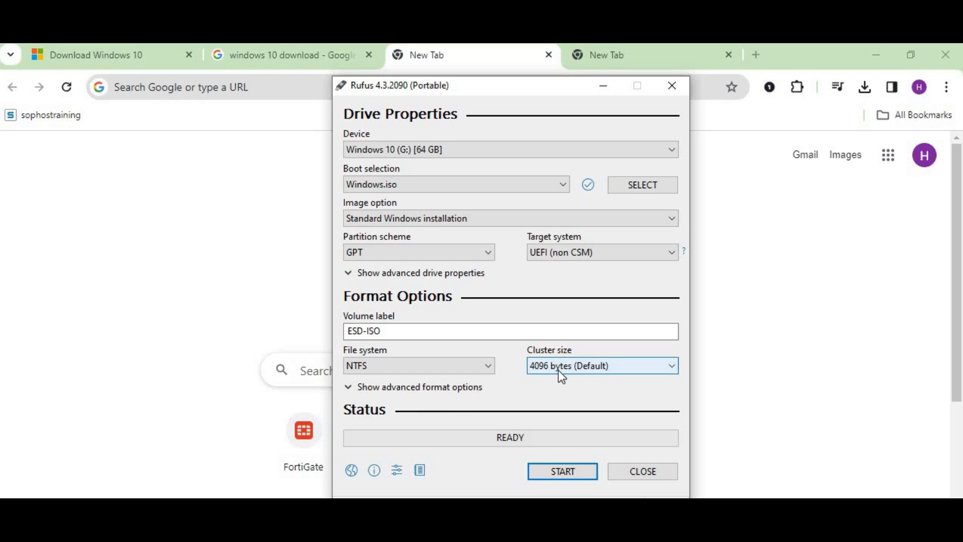
pyautogui.moveTo(605, 368)
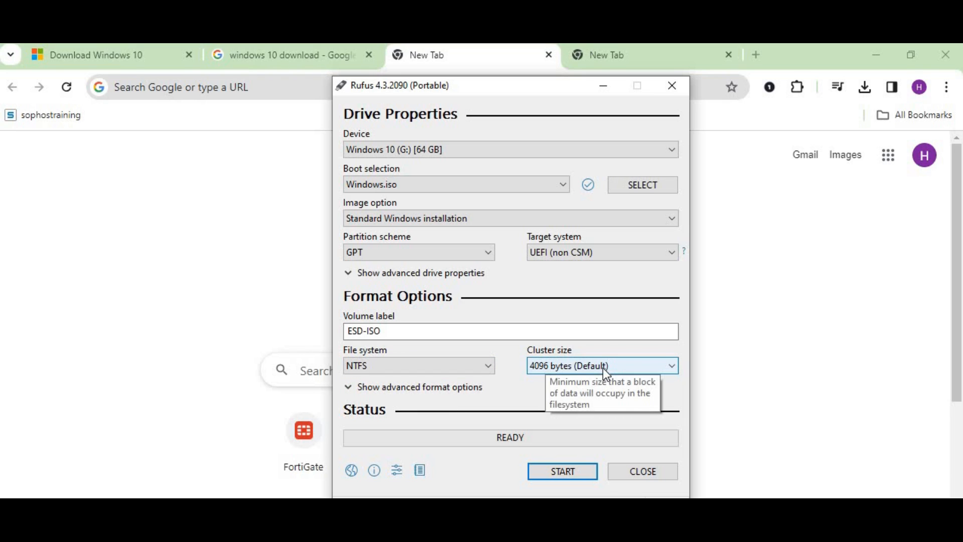
pyautogui.click(602, 365)
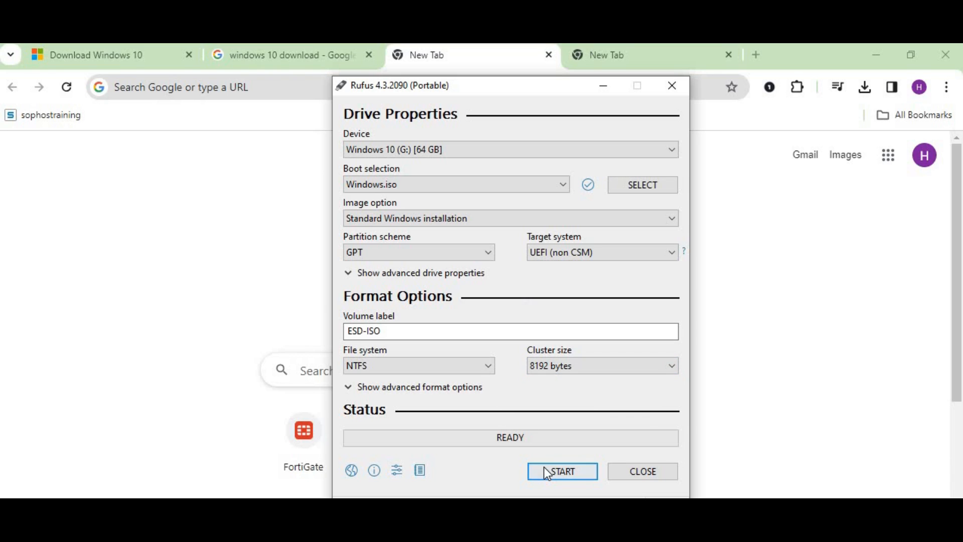
pyautogui.moveTo(562, 471)
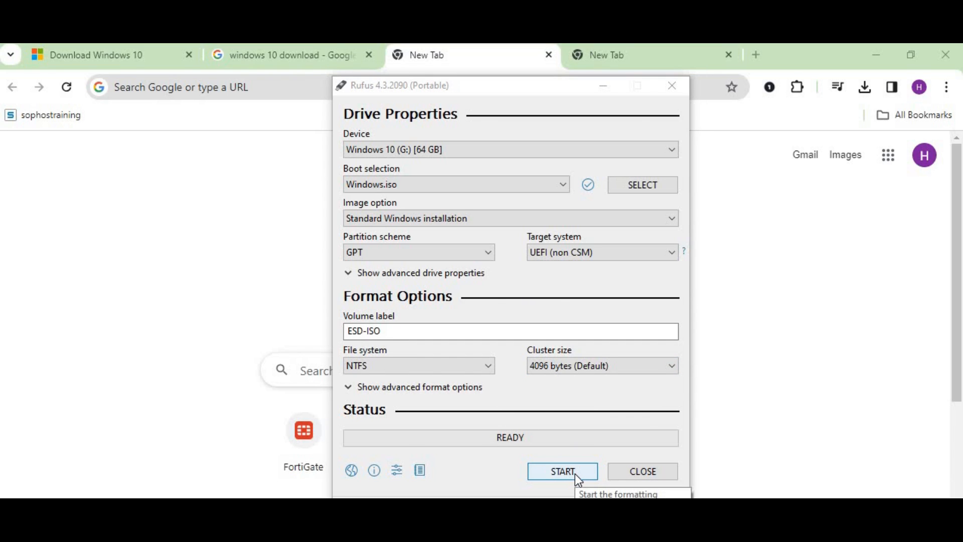
# - Start writing Windows.iso to the USB drive, accept the data-erase warning, and close Rufus when ready
pyautogui.click(562, 472)
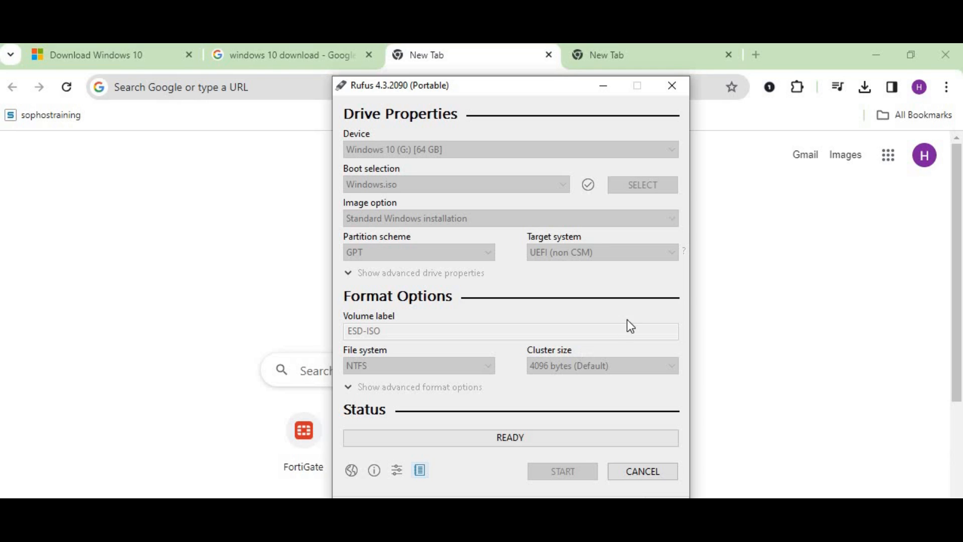
pyautogui.moveTo(628, 332)
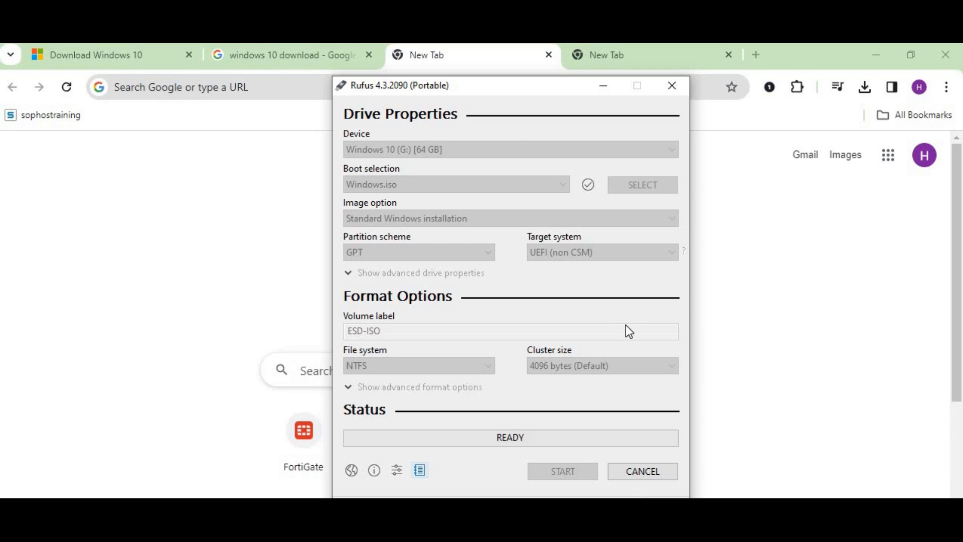
pyautogui.click(562, 472)
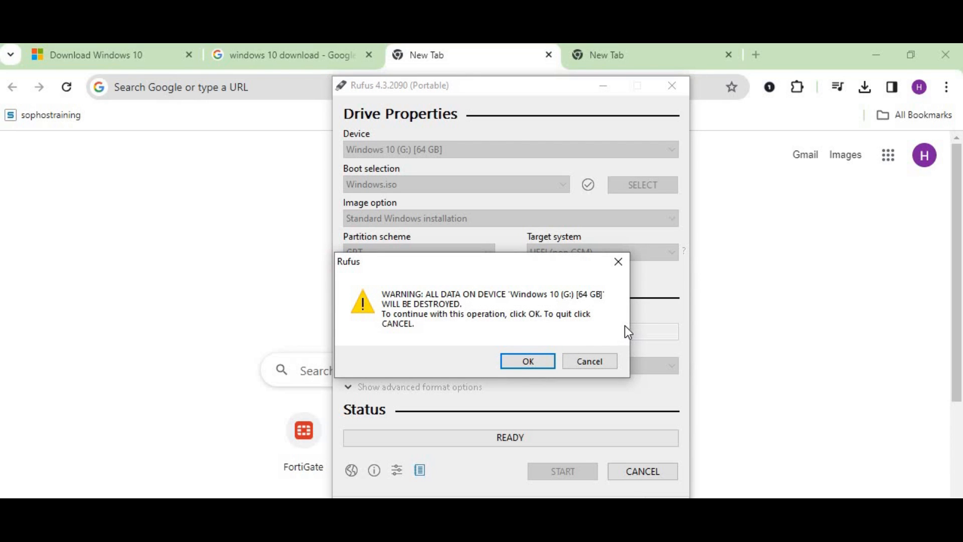
pyautogui.moveTo(452, 286)
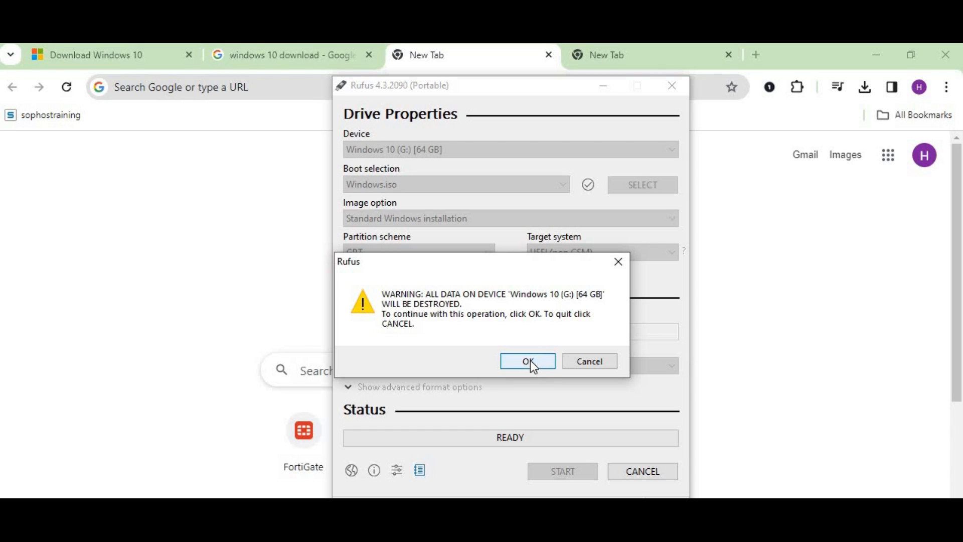
pyautogui.click(527, 361)
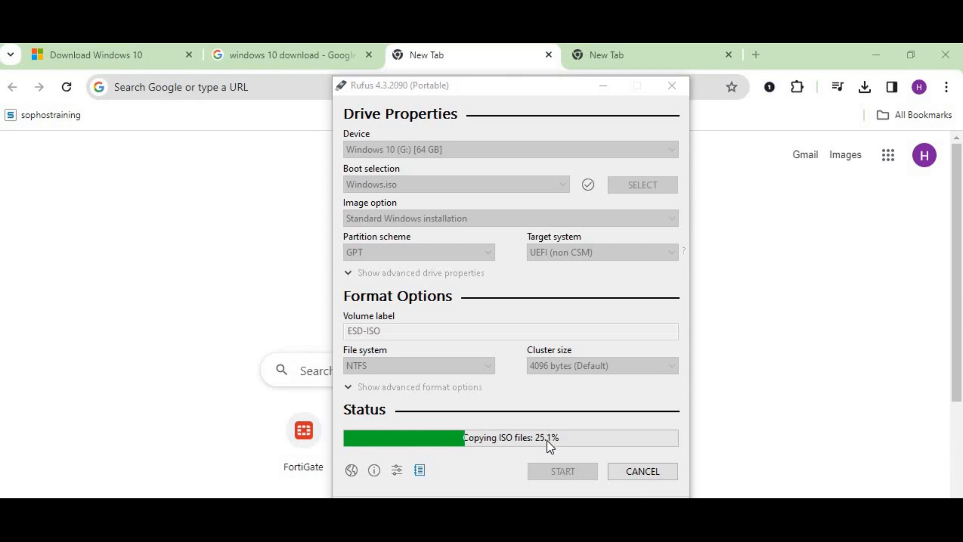
pyautogui.moveTo(104, 461)
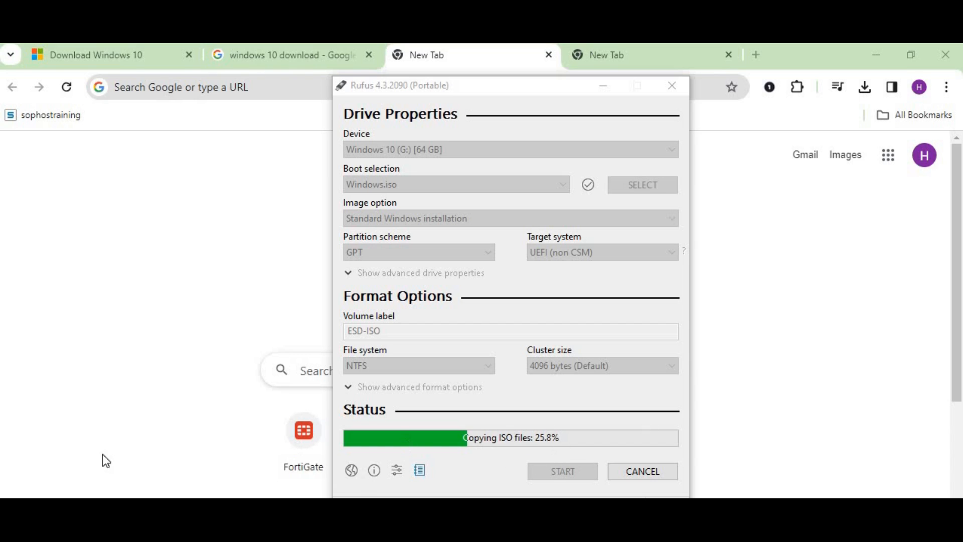
pyautogui.moveTo(310, 417)
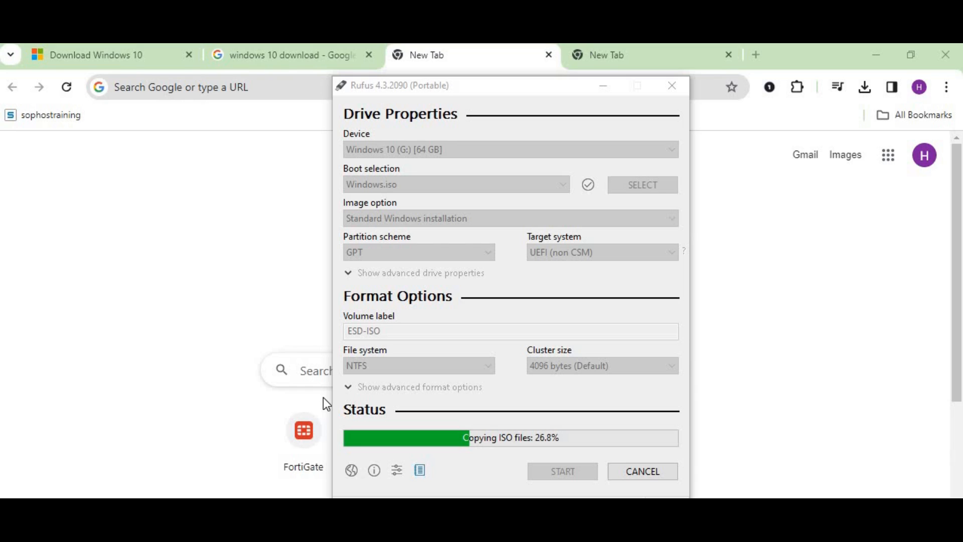
pyautogui.moveTo(622, 142)
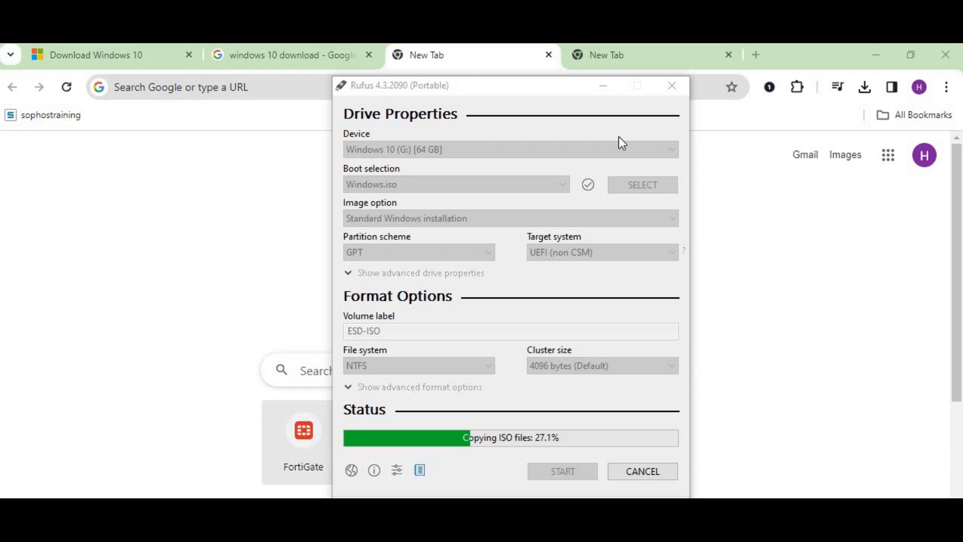
pyautogui.moveTo(405, 158)
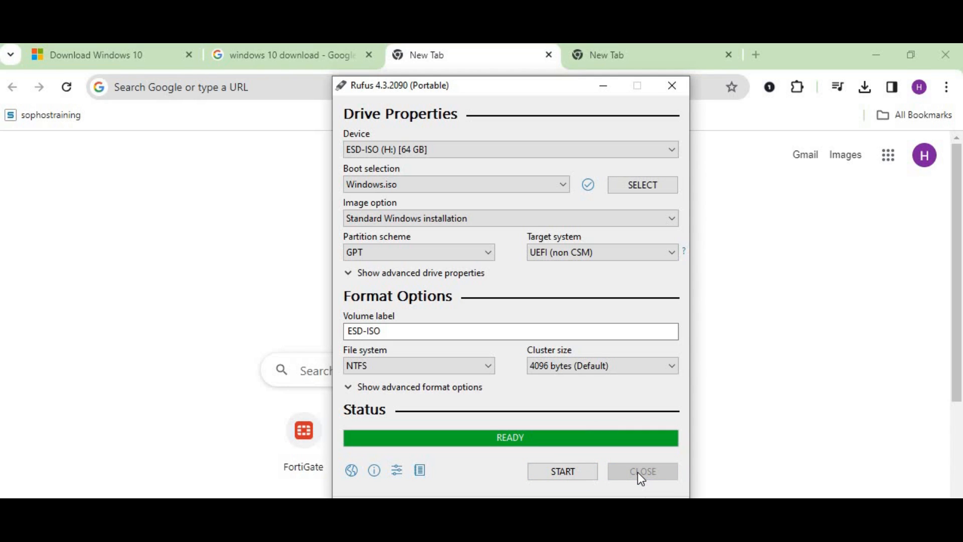
pyautogui.click(641, 472)
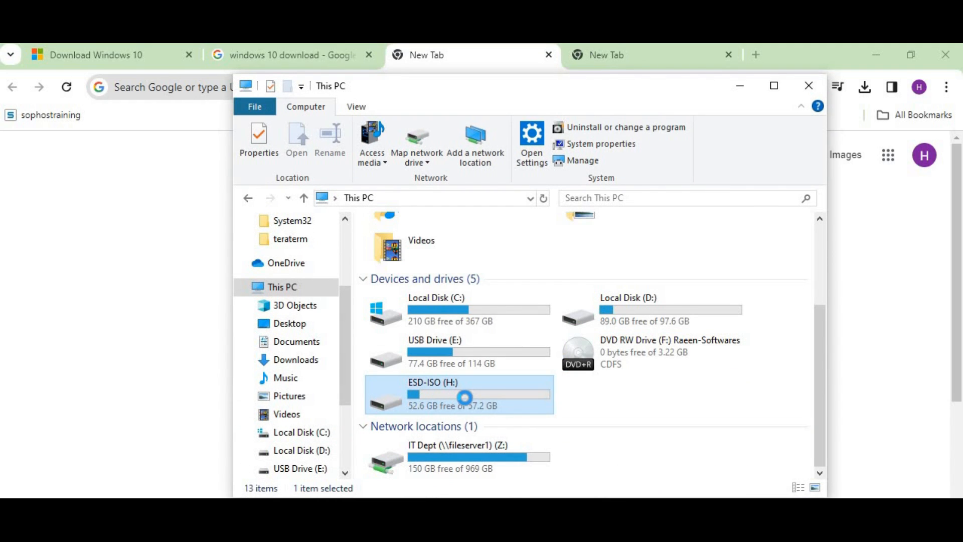
# - Bring up the context menu of the ESD-ISO (H:) drive in This PC
pyautogui.rightClick(458, 395)
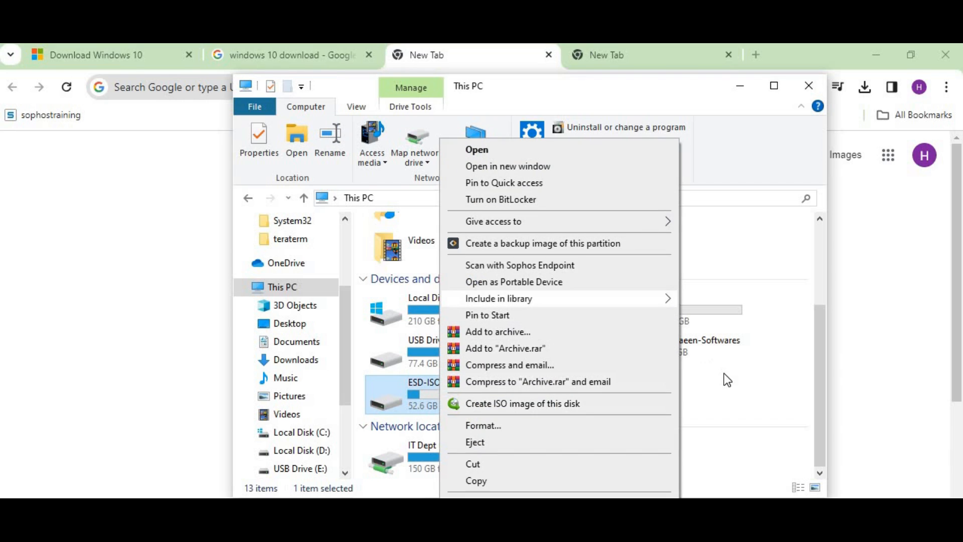